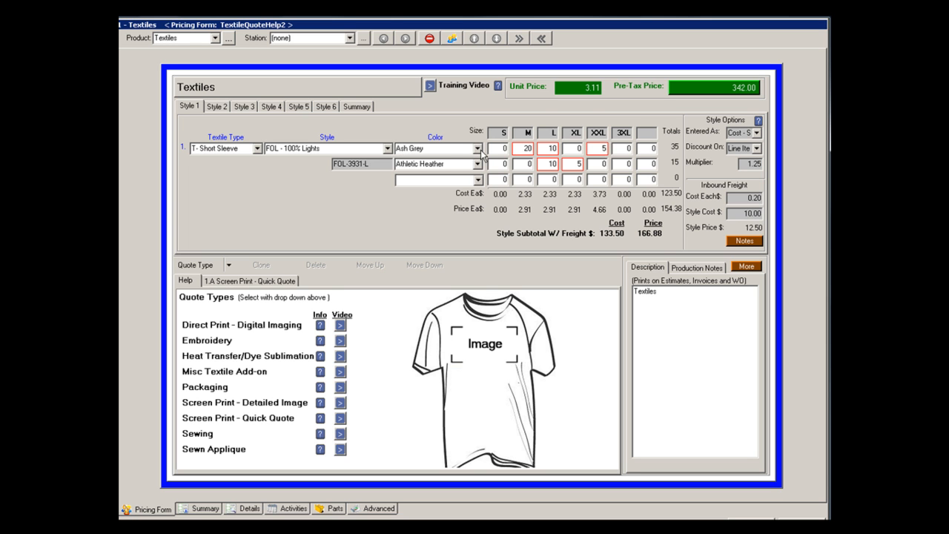
{"action": "mouse_move", "coordinate": [457, 174]}
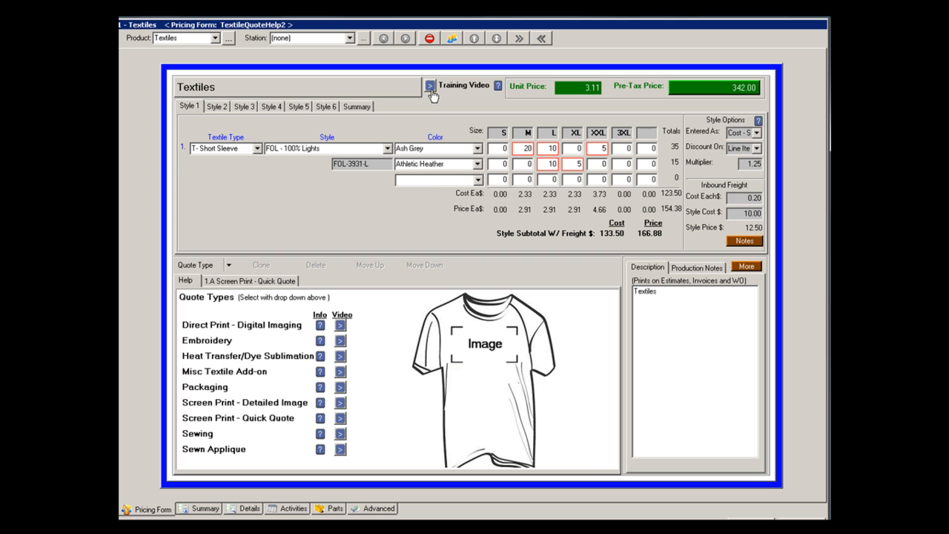
{"action": "mouse_move", "coordinate": [437, 122]}
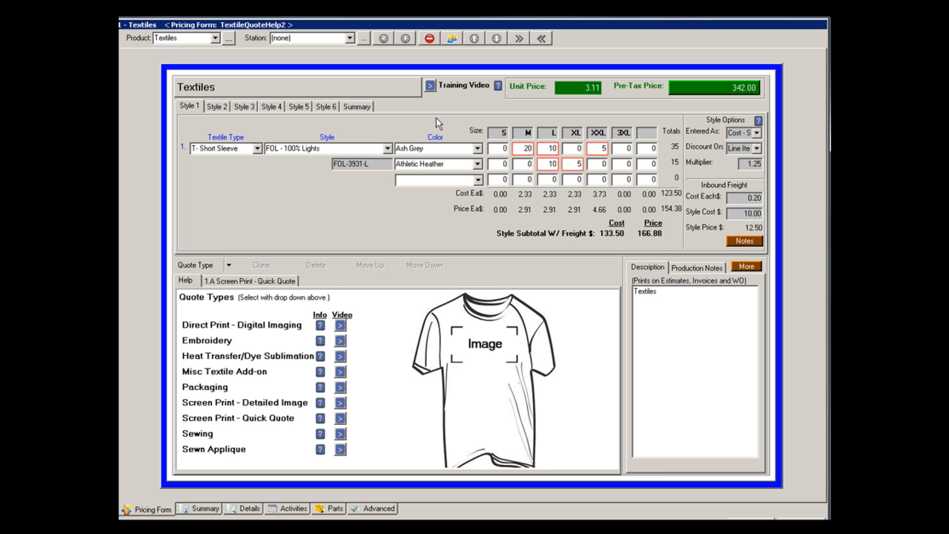
{"action": "mouse_move", "coordinate": [424, 189]}
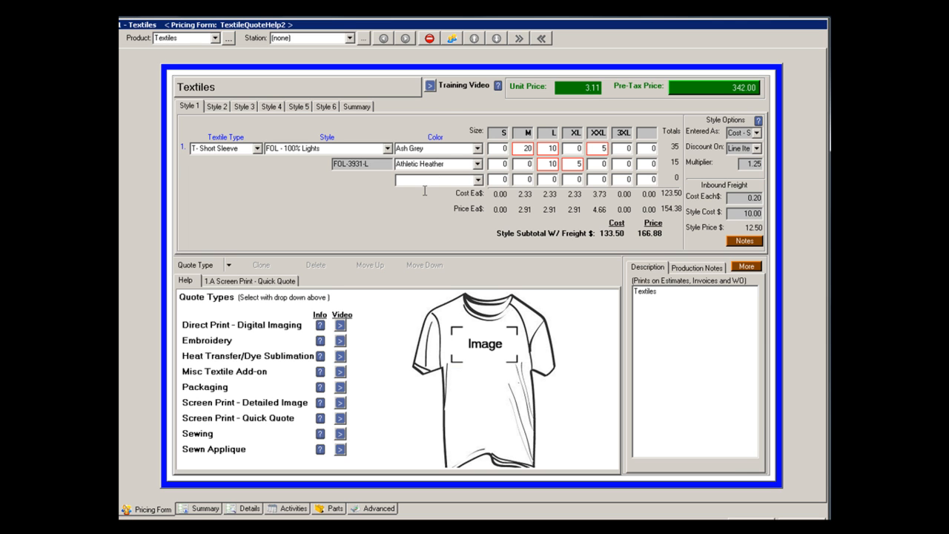
Show the list of available quote types for the T-shirt style.
{"action": "left_click", "coordinate": [231, 264]}
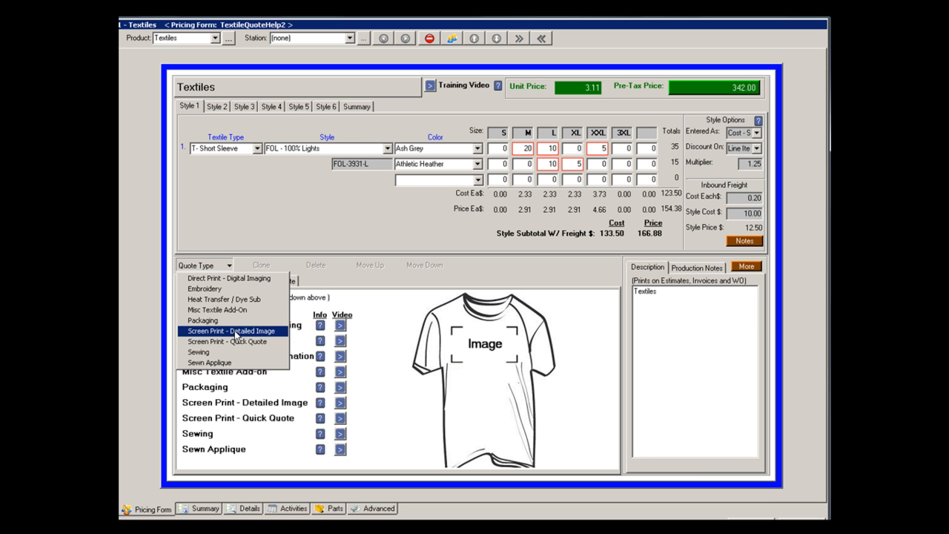
{"action": "mouse_move", "coordinate": [202, 320]}
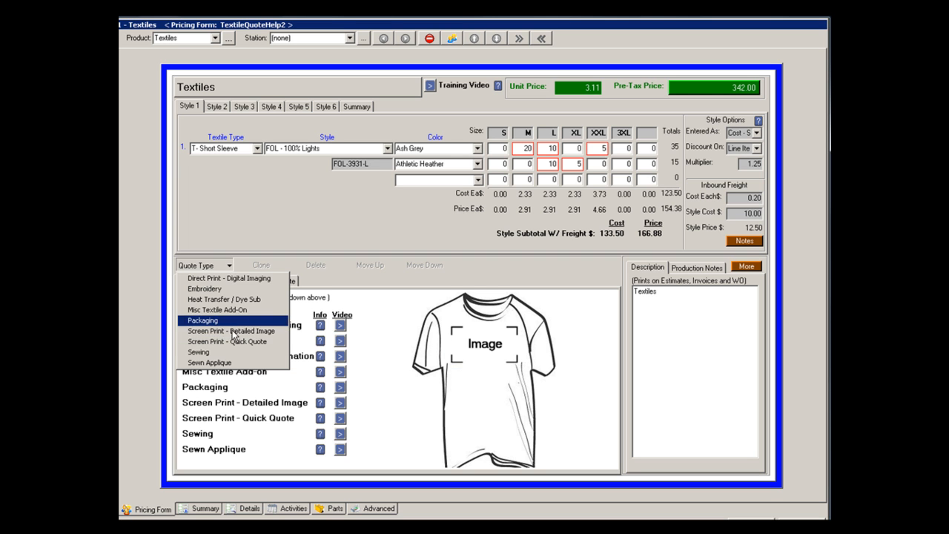
{"action": "mouse_move", "coordinate": [234, 333]}
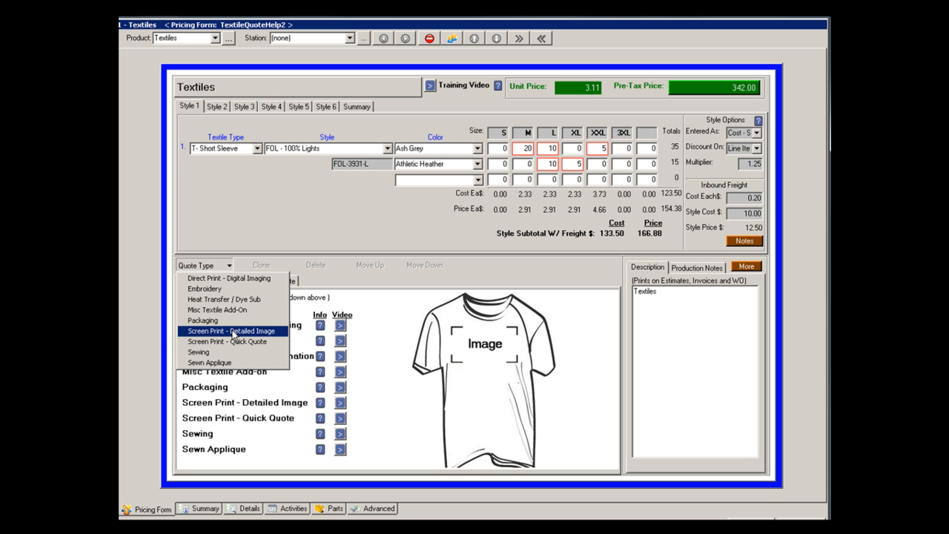
{"action": "mouse_move", "coordinate": [294, 285]}
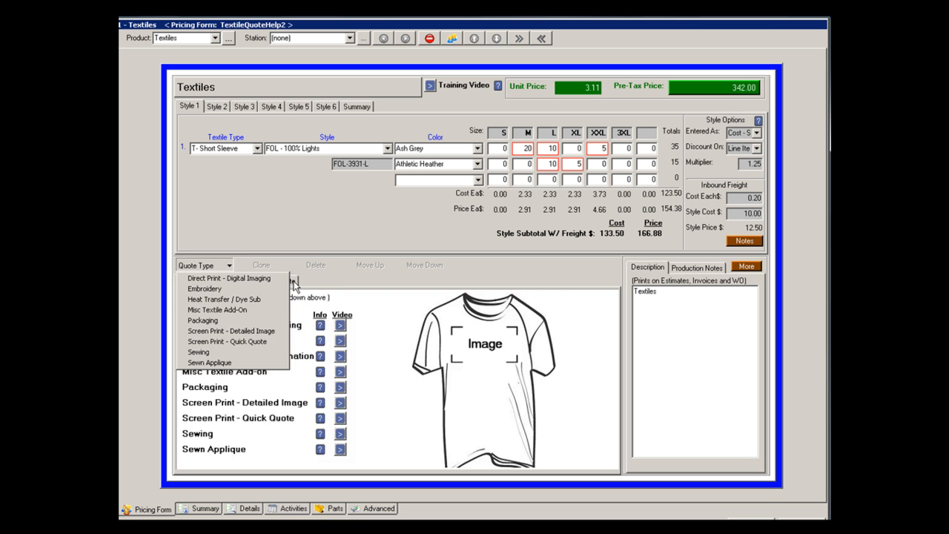
Make a Screen Print - Quick Quote on Standard T's with a Front - Center location and 2 colors.
{"action": "left_click", "coordinate": [229, 341]}
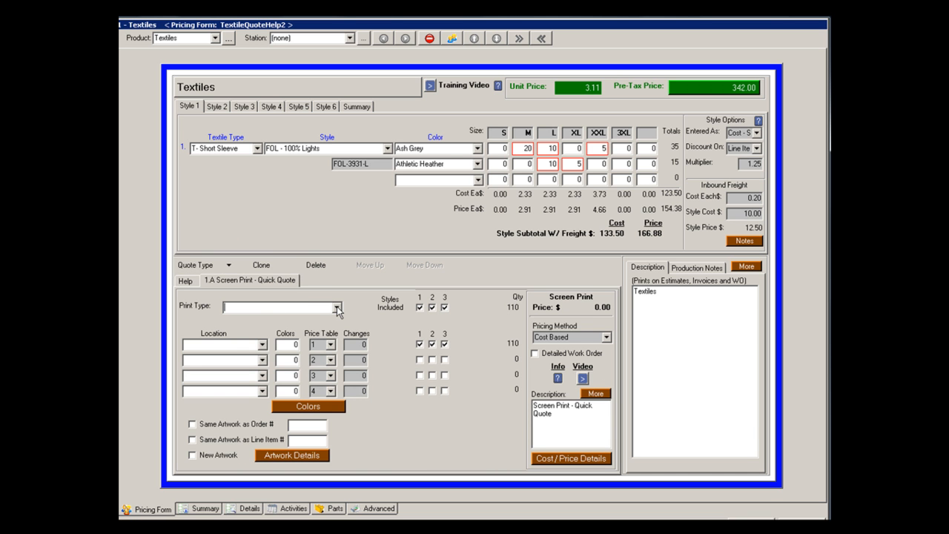
{"action": "left_click", "coordinate": [331, 307]}
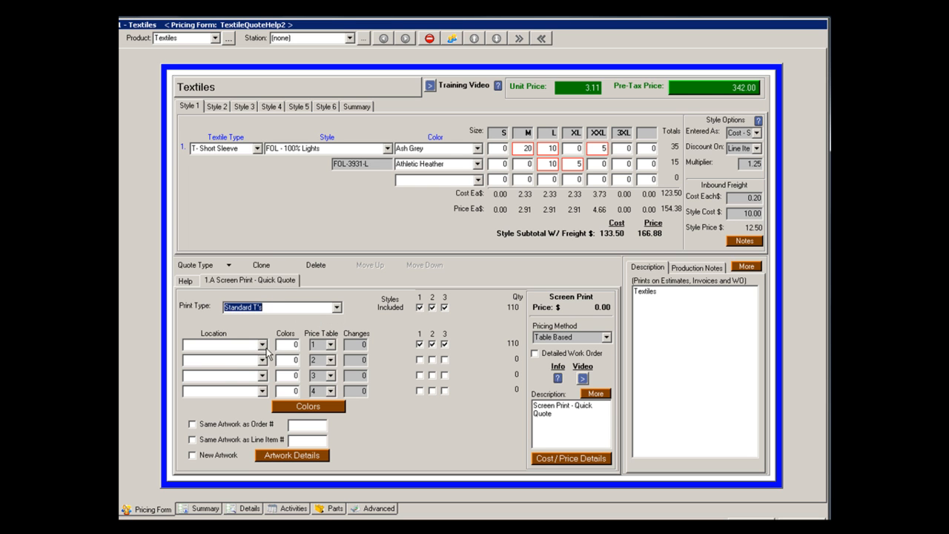
{"action": "left_click", "coordinate": [261, 344]}
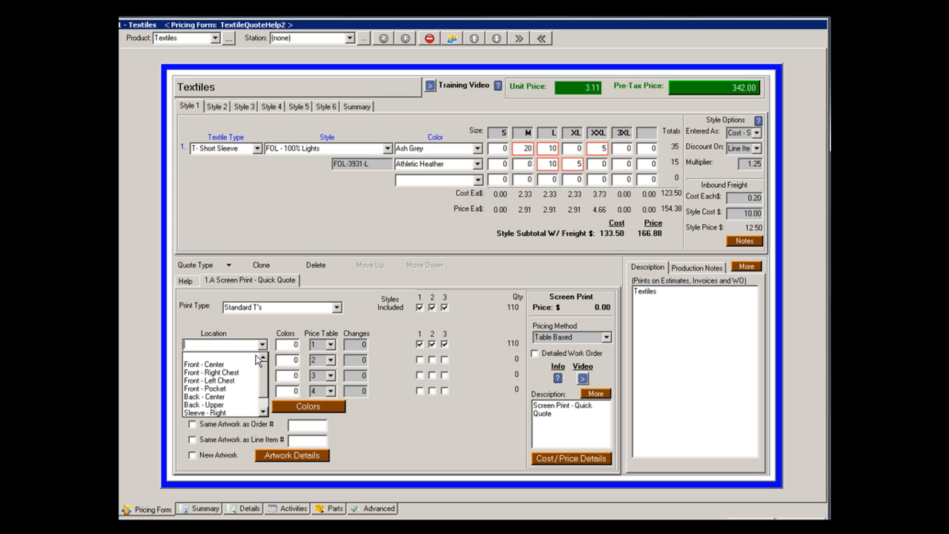
{"action": "left_click", "coordinate": [213, 356]}
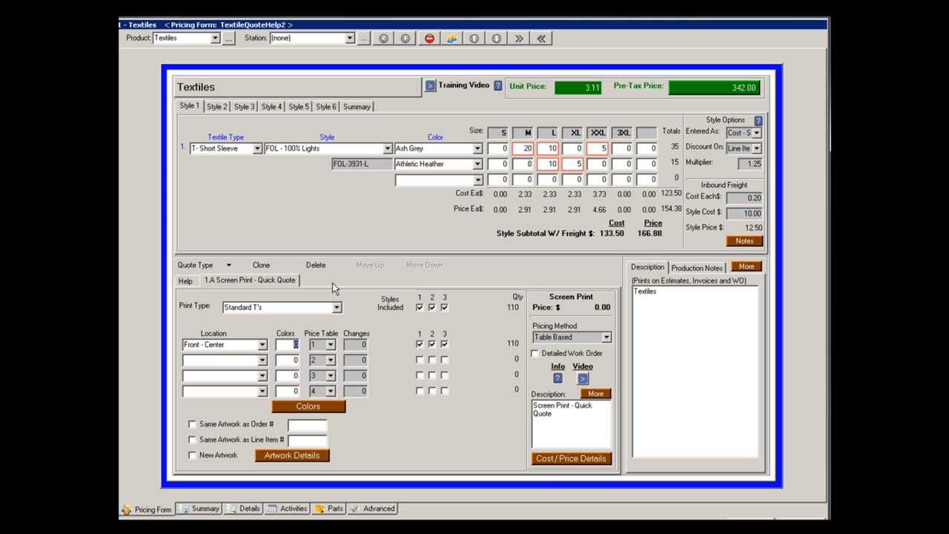
{"action": "type", "text": "2"}
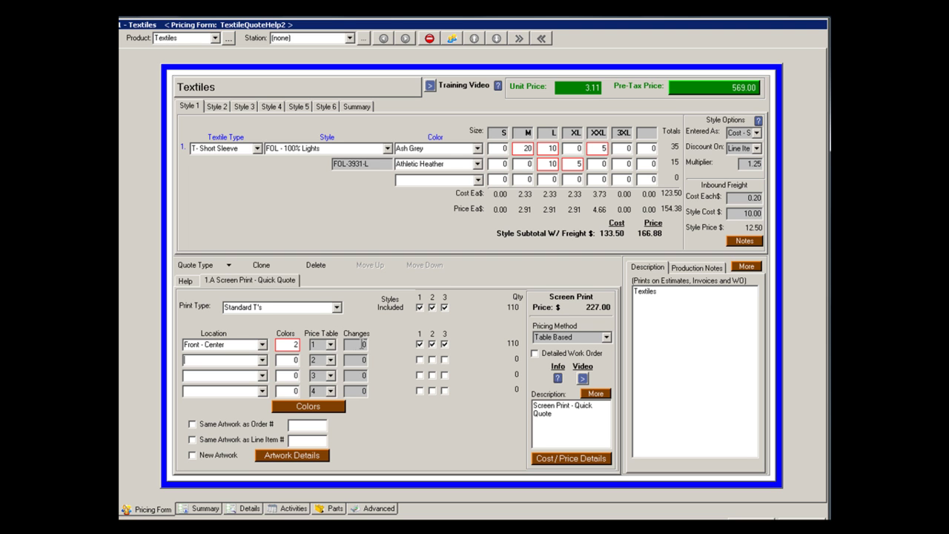
{"action": "mouse_move", "coordinate": [395, 360]}
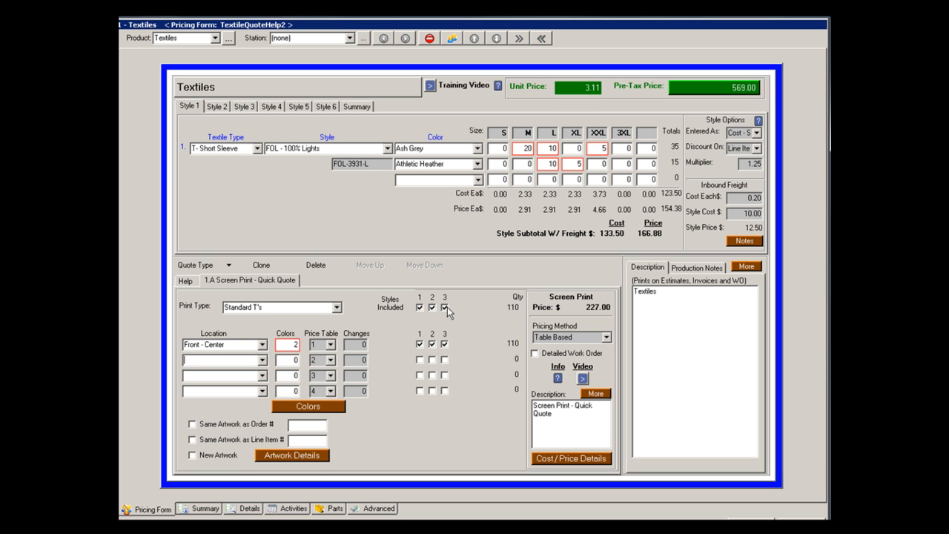
{"action": "left_click", "coordinate": [216, 109]}
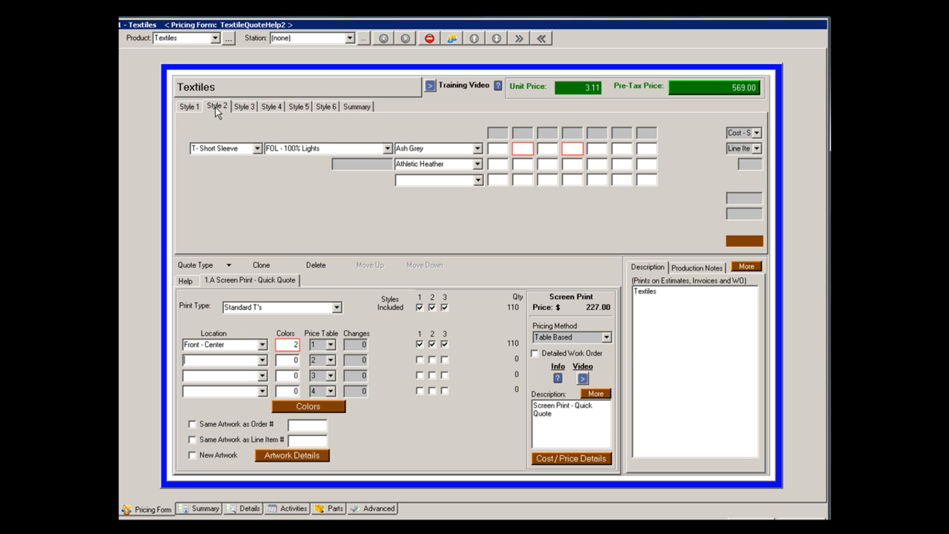
{"action": "left_click", "coordinate": [188, 107]}
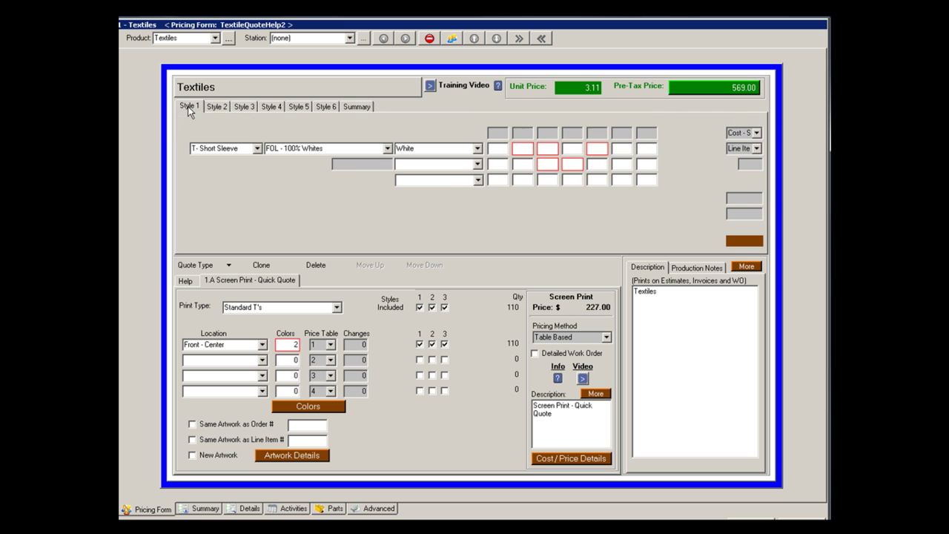
{"action": "left_click", "coordinate": [356, 107]}
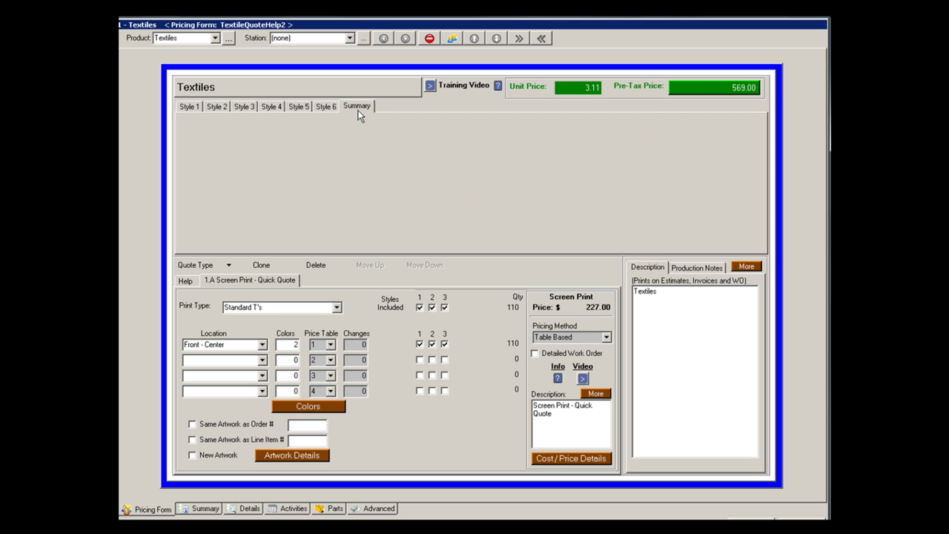
{"action": "left_click", "coordinate": [356, 106]}
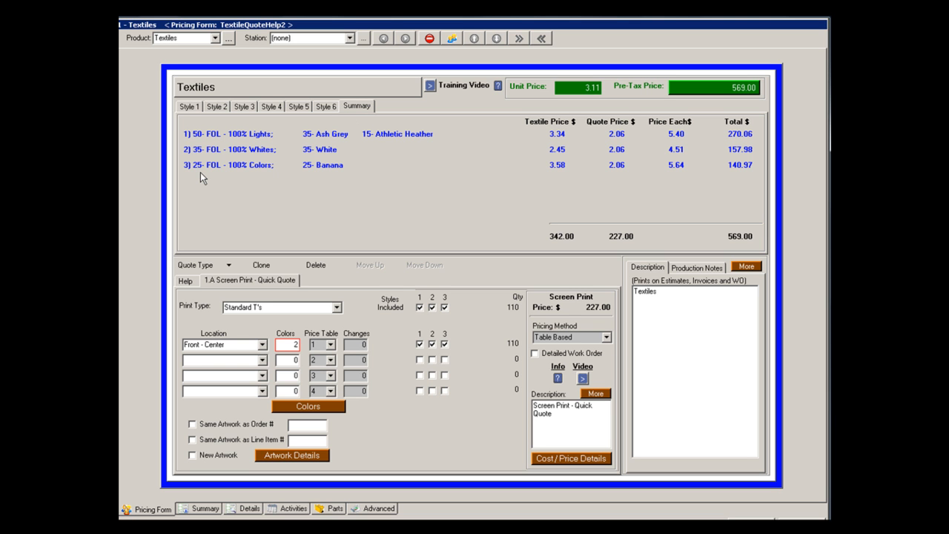
{"action": "mouse_move", "coordinate": [379, 154]}
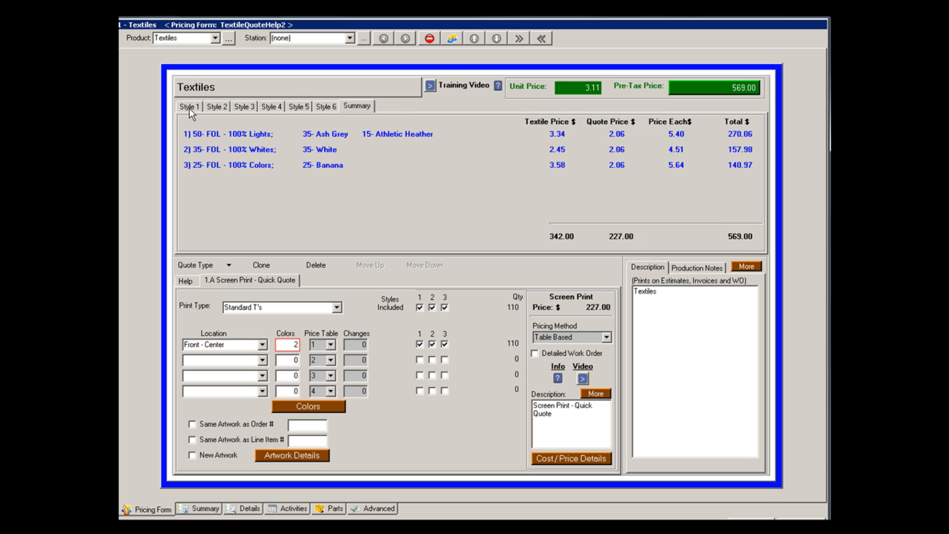
{"action": "left_click", "coordinate": [190, 107]}
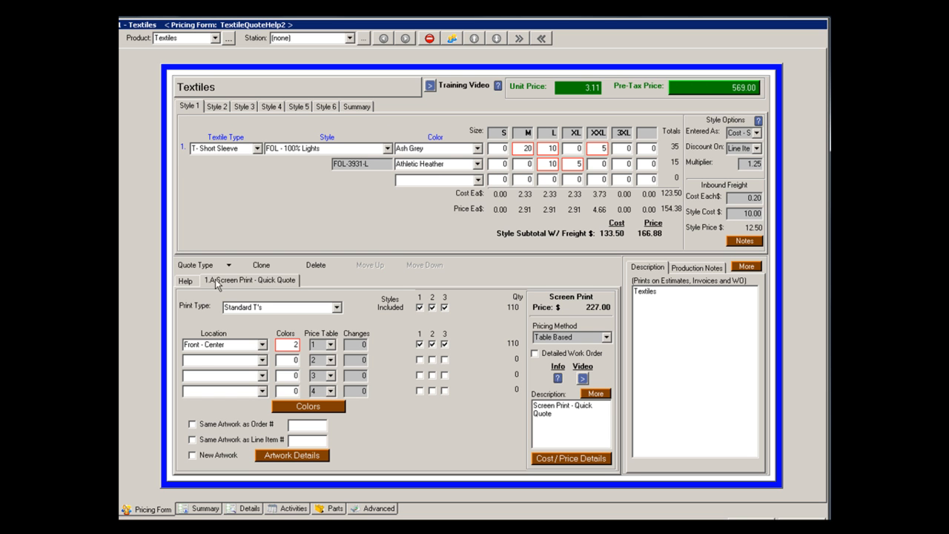
{"action": "mouse_move", "coordinate": [239, 111]}
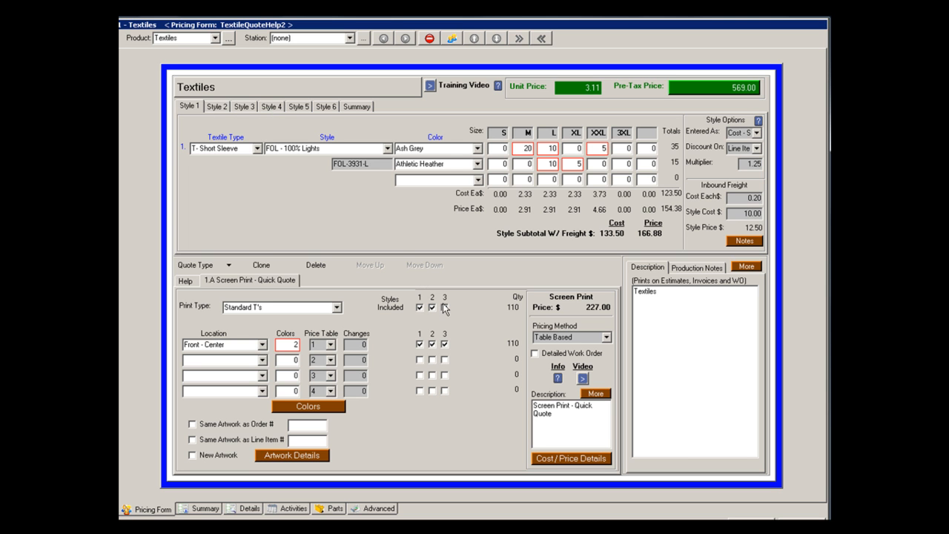
Keep the third style included and add Back - Center as the second print location with 2 colors.
{"action": "left_click", "coordinate": [443, 307]}
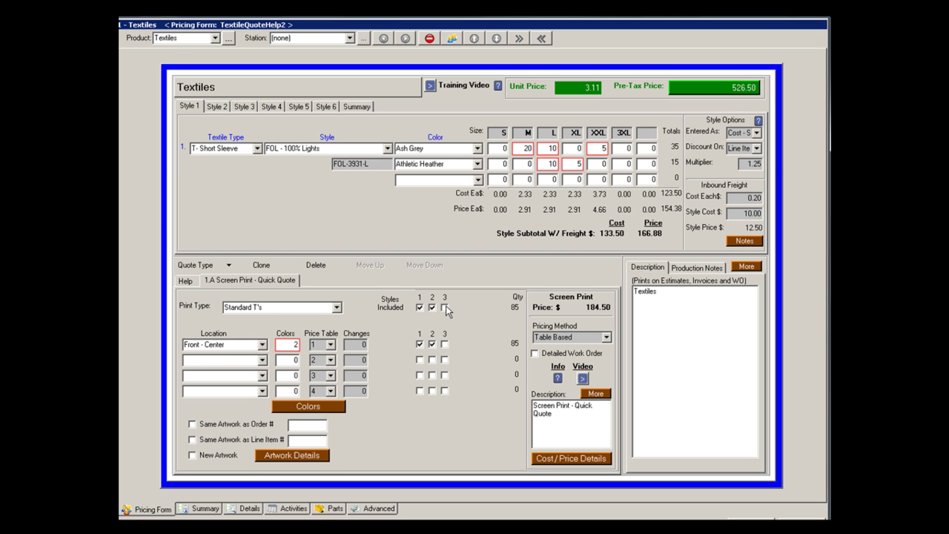
{"action": "left_click", "coordinate": [444, 306]}
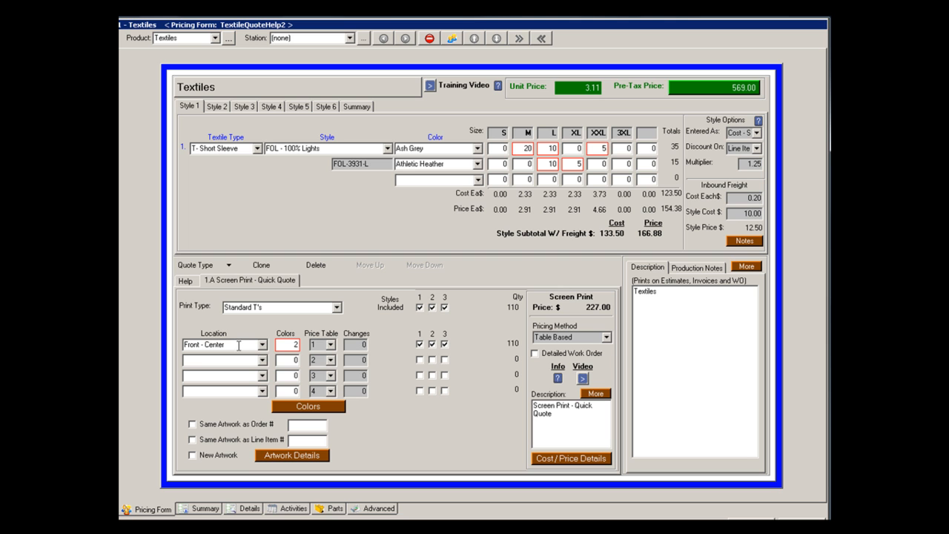
{"action": "mouse_move", "coordinate": [172, 140]}
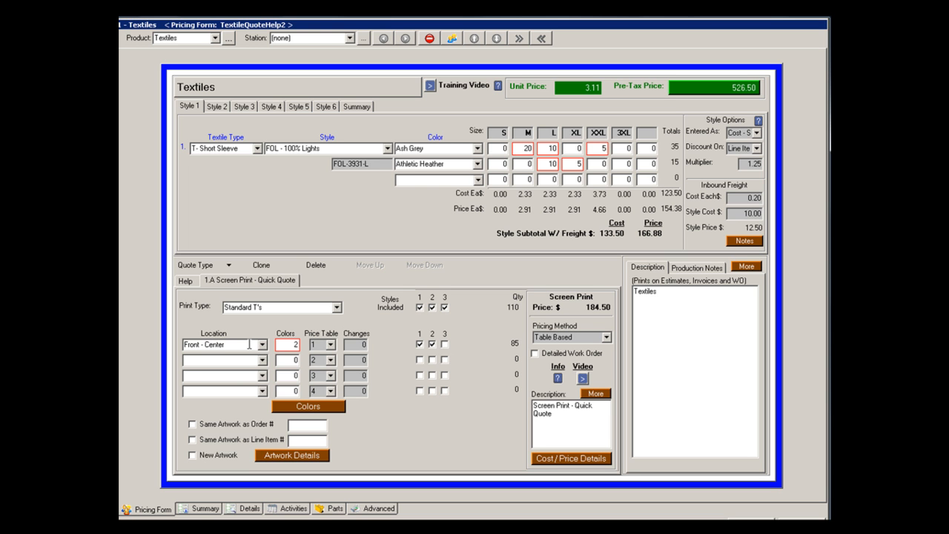
{"action": "left_click", "coordinate": [259, 361]}
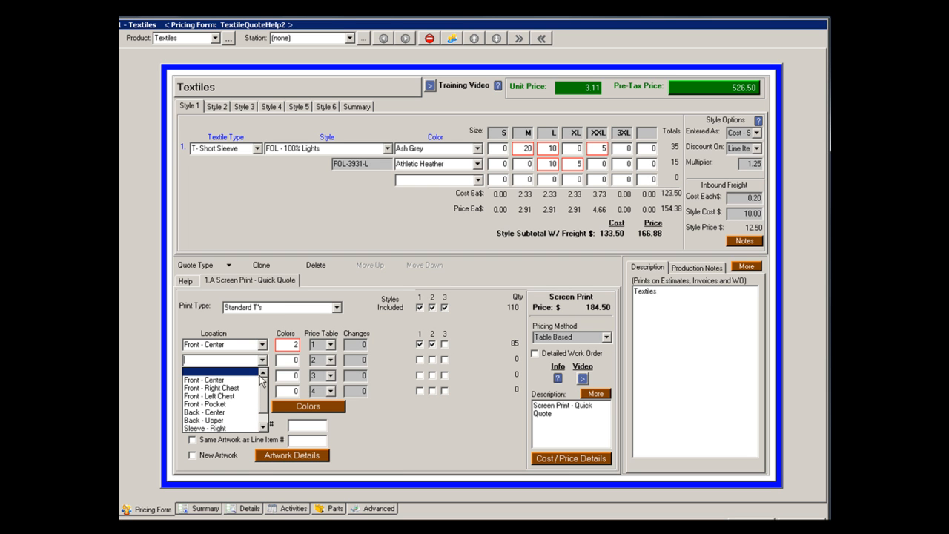
{"action": "mouse_move", "coordinate": [261, 386]}
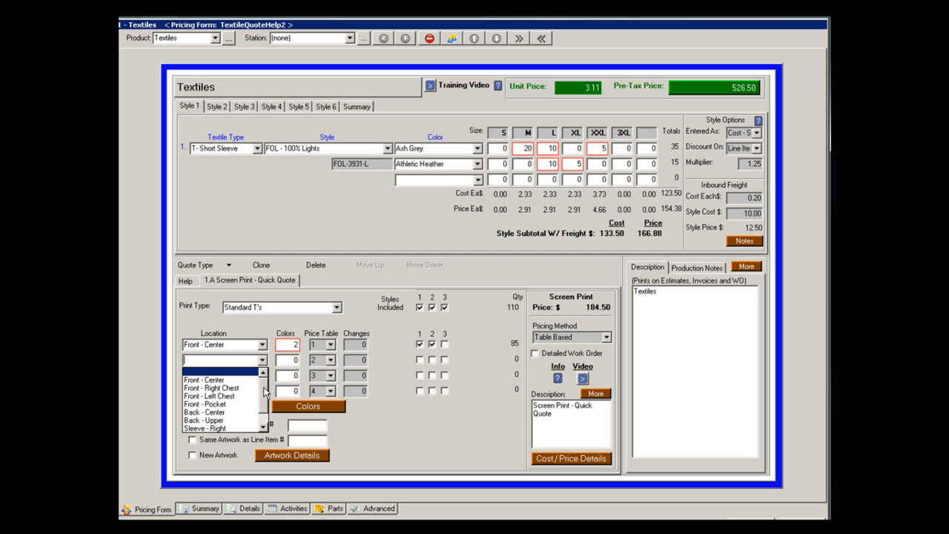
{"action": "left_click", "coordinate": [201, 413]}
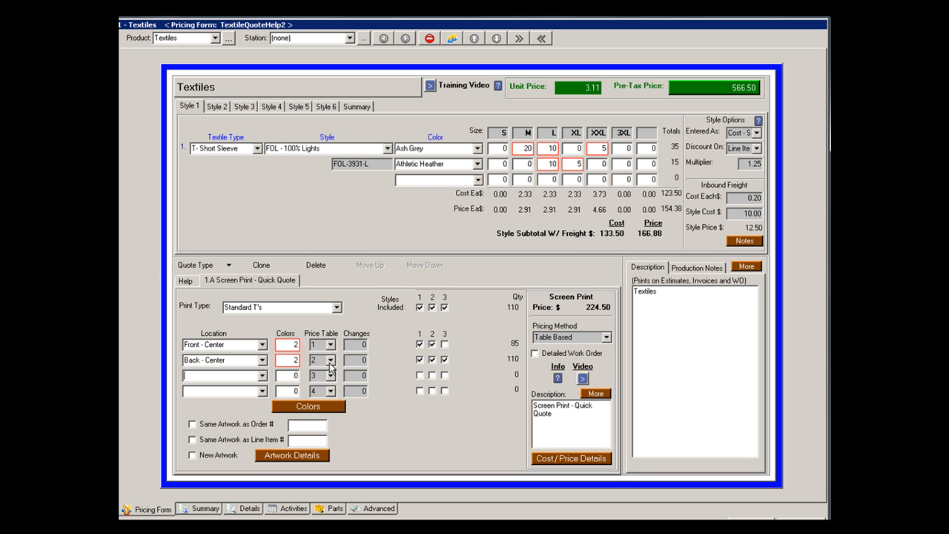
{"action": "mouse_move", "coordinate": [317, 353]}
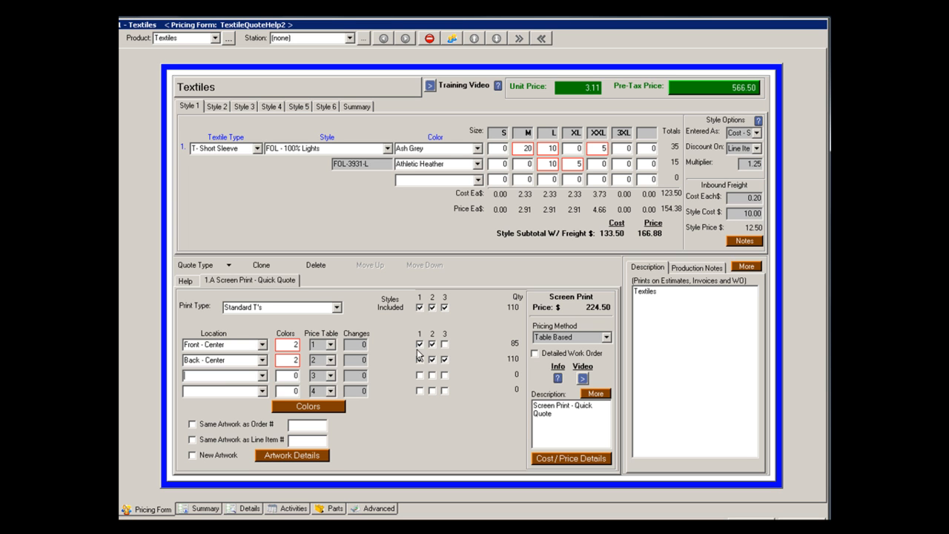
Add Front - Left Chest as the third print location with its own price table.
{"action": "left_click", "coordinate": [261, 375]}
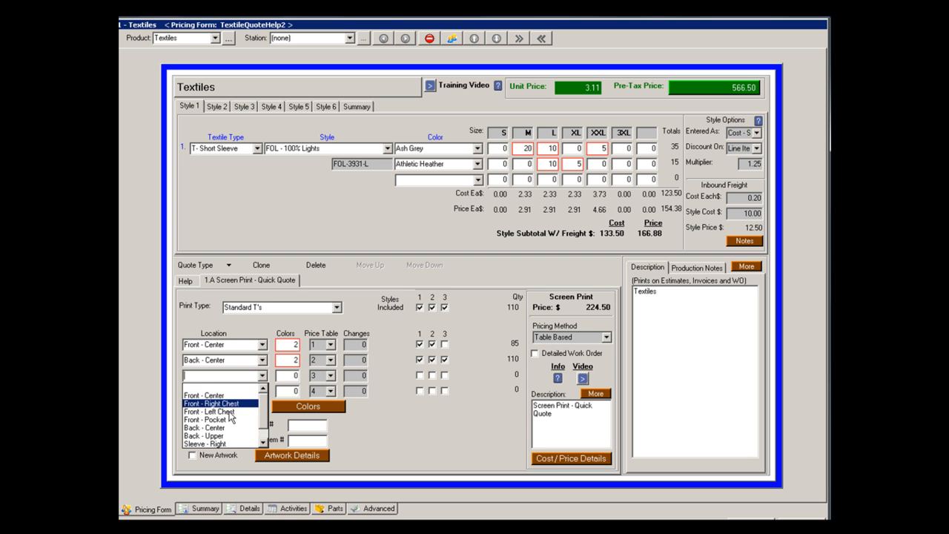
{"action": "left_click", "coordinate": [209, 412]}
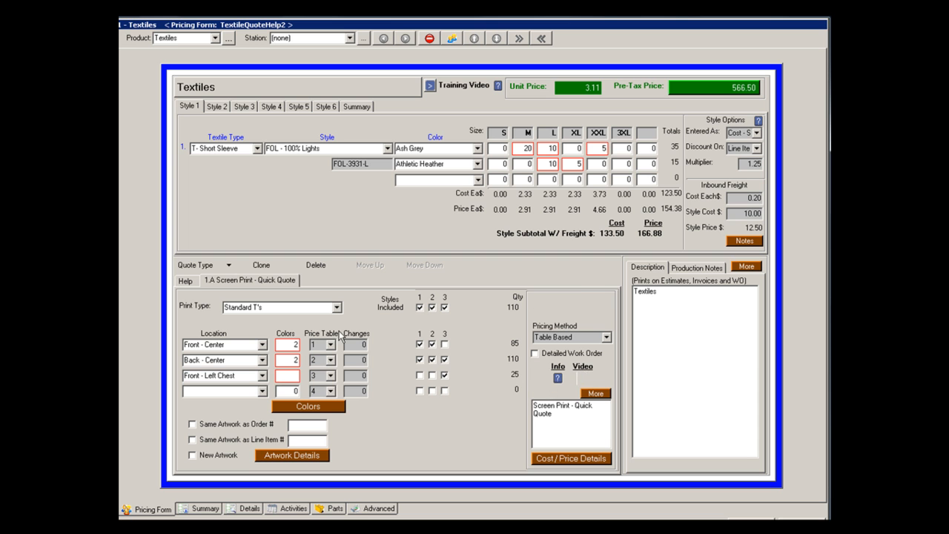
{"action": "left_click", "coordinate": [330, 392]}
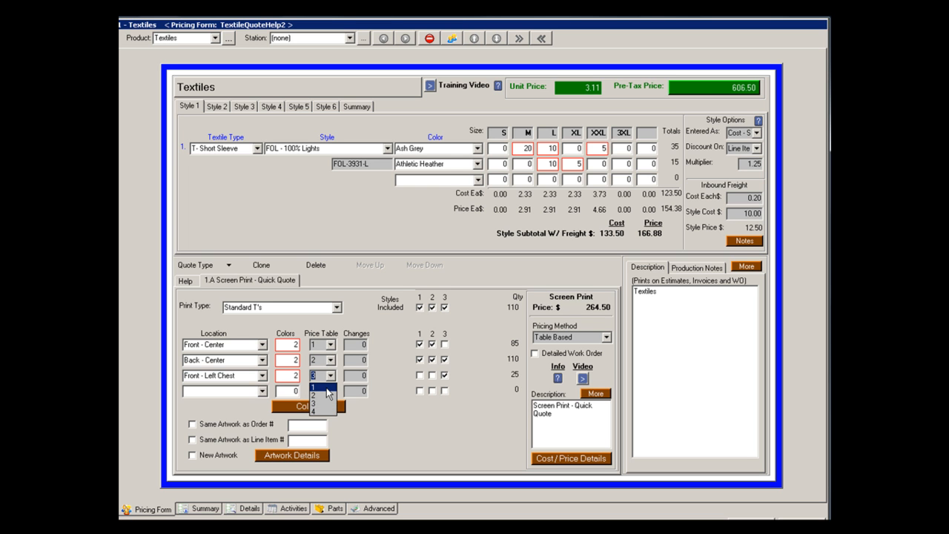
{"action": "left_click", "coordinate": [321, 385]}
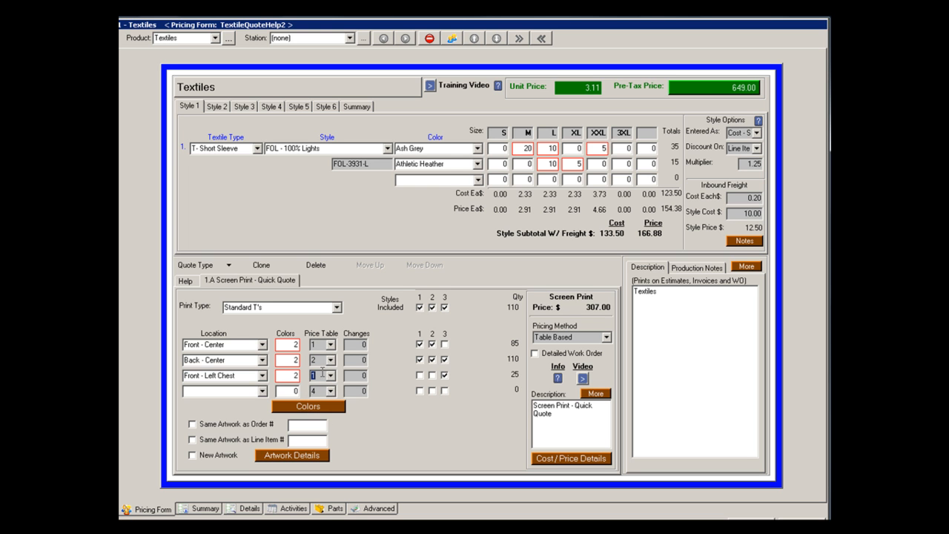
{"action": "mouse_move", "coordinate": [408, 383]}
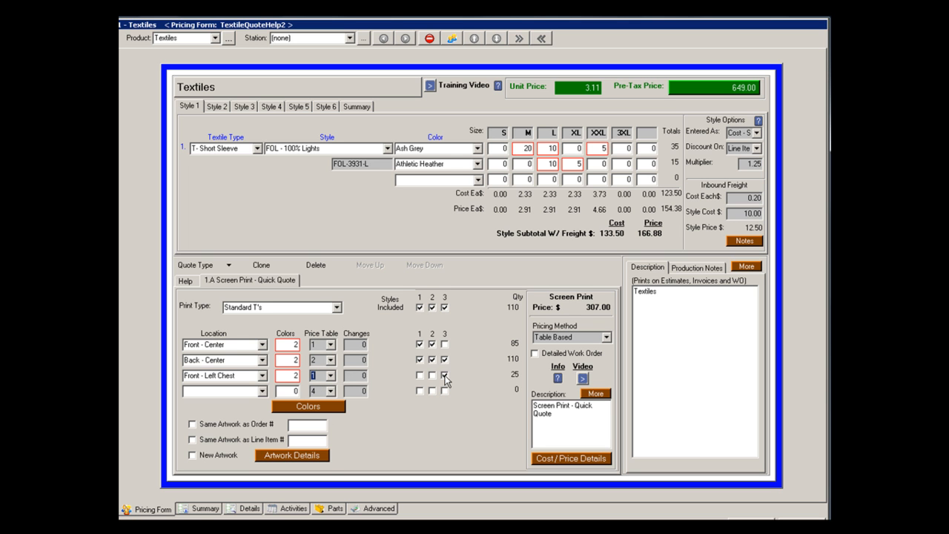
{"action": "mouse_move", "coordinate": [445, 368]}
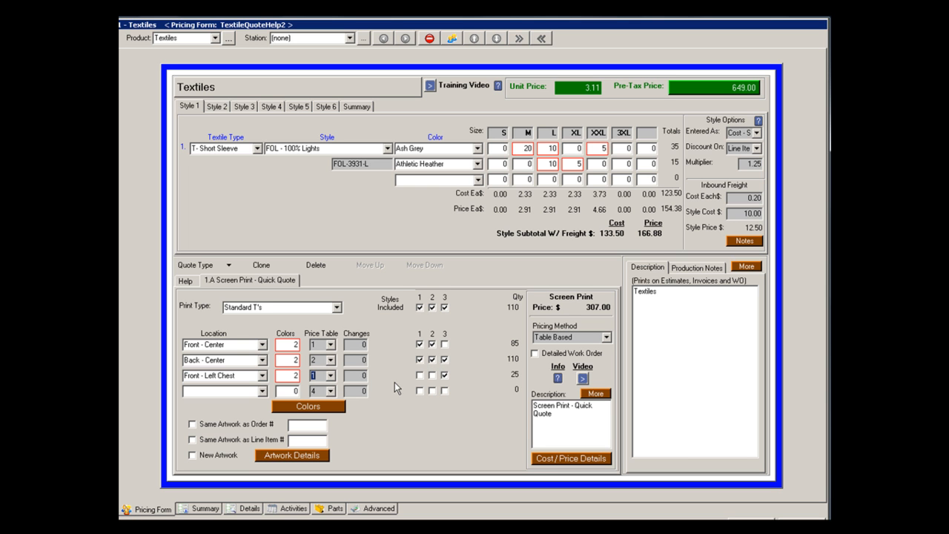
{"action": "mouse_move", "coordinate": [528, 347]}
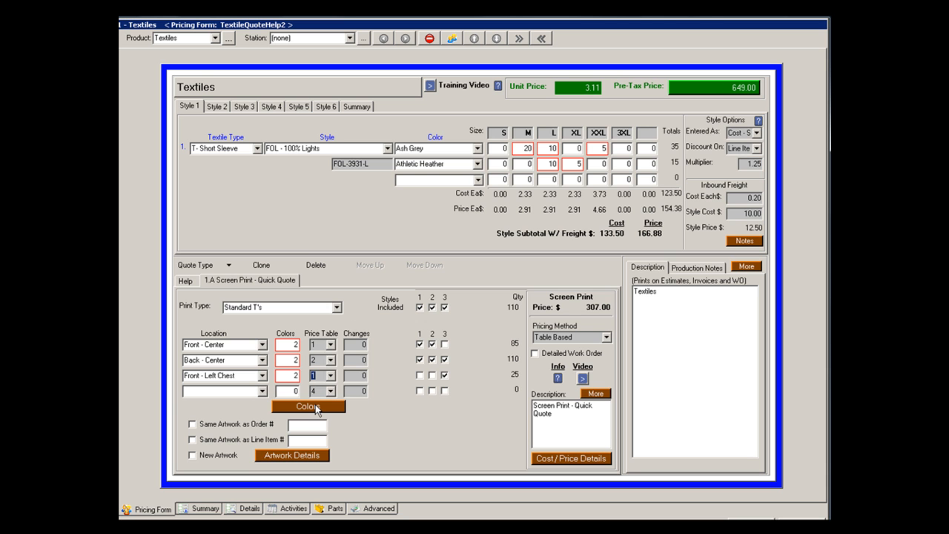
{"action": "left_click", "coordinate": [309, 406]}
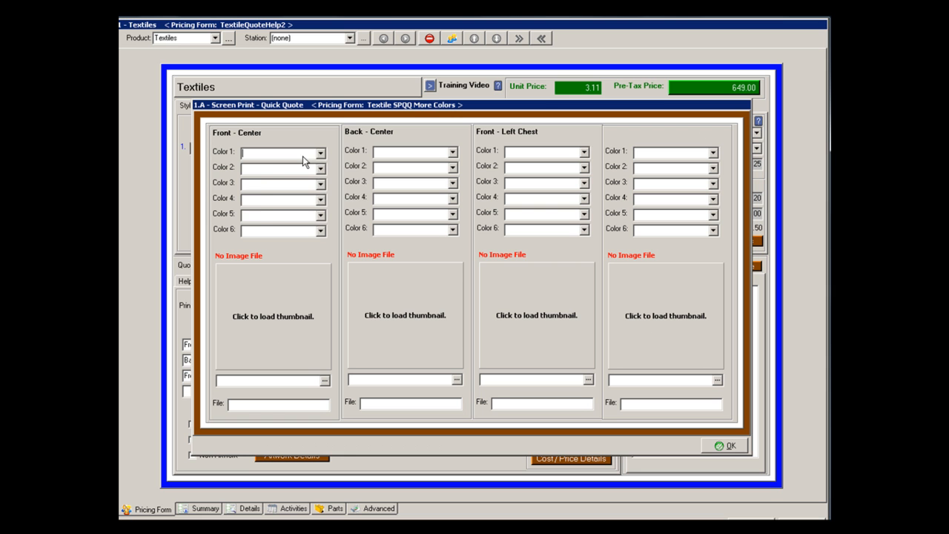
{"action": "left_click", "coordinate": [314, 151]}
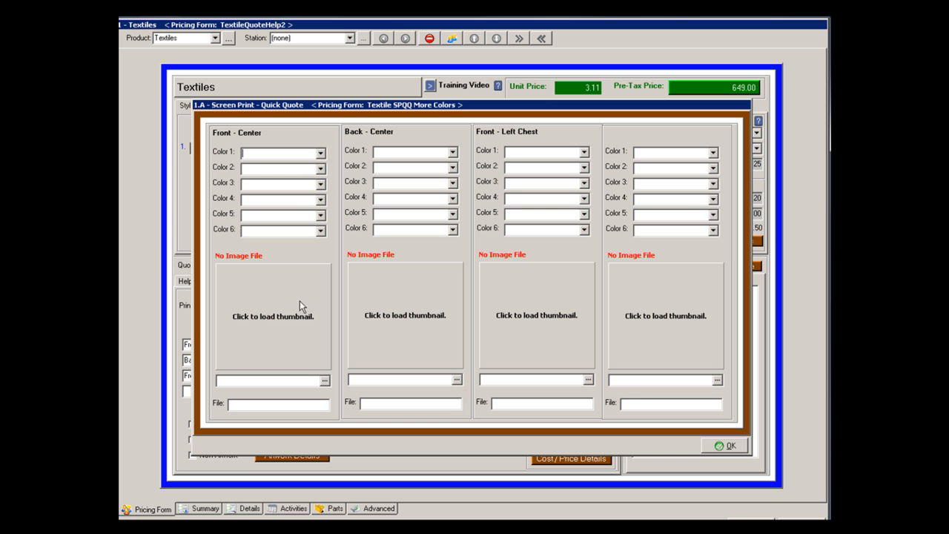
{"action": "mouse_move", "coordinate": [281, 319]}
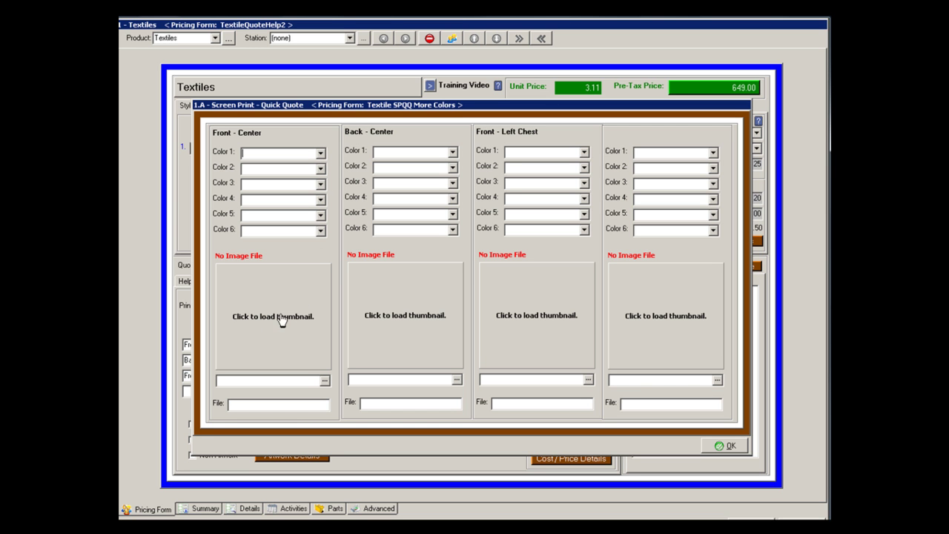
{"action": "mouse_move", "coordinate": [282, 313]}
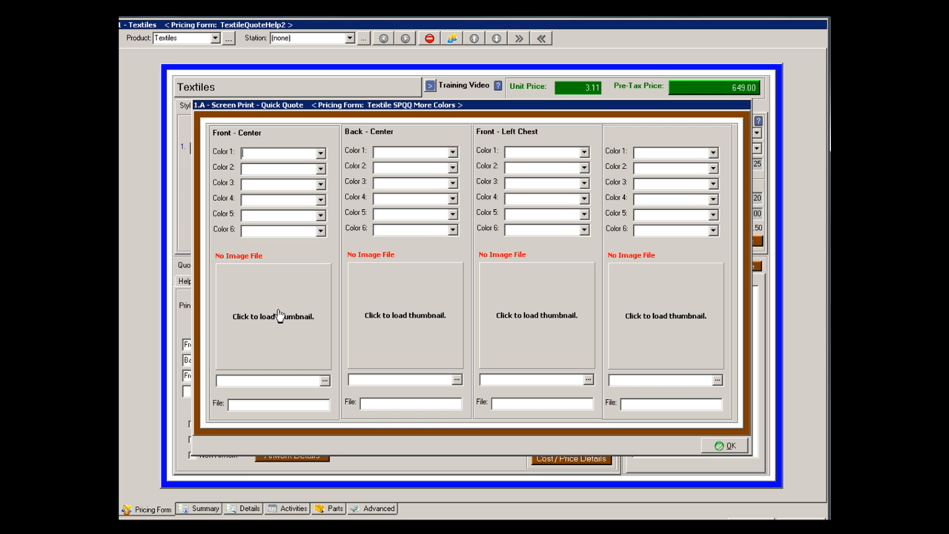
{"action": "mouse_move", "coordinate": [718, 448]}
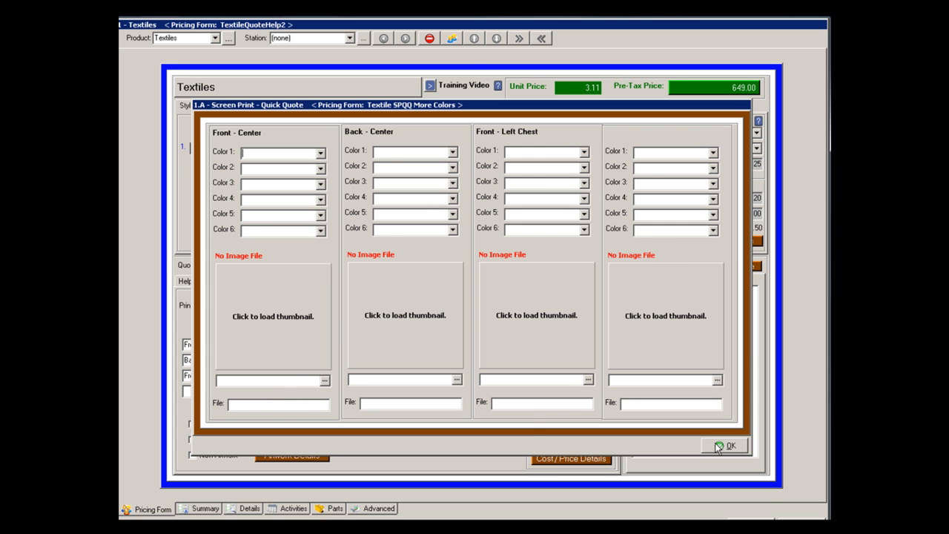
{"action": "left_click", "coordinate": [736, 445]}
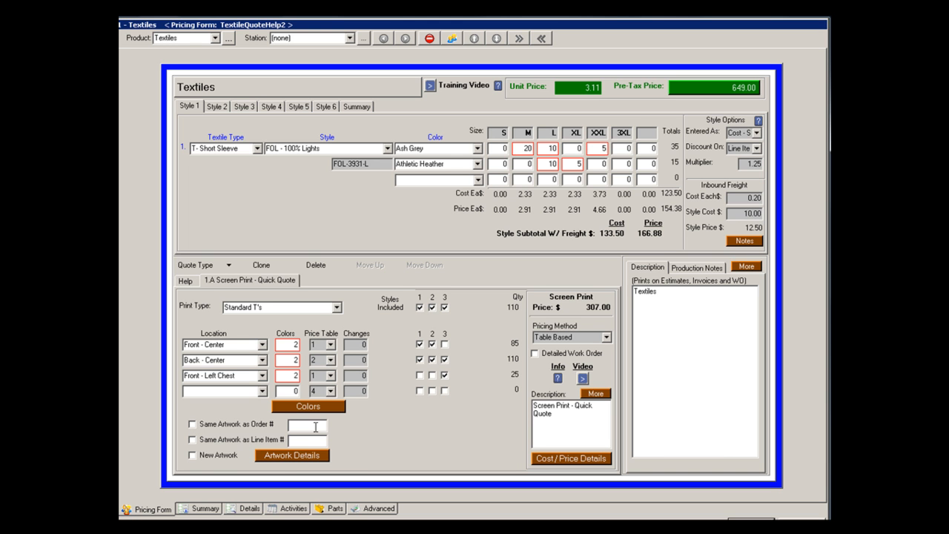
{"action": "mouse_move", "coordinate": [312, 455]}
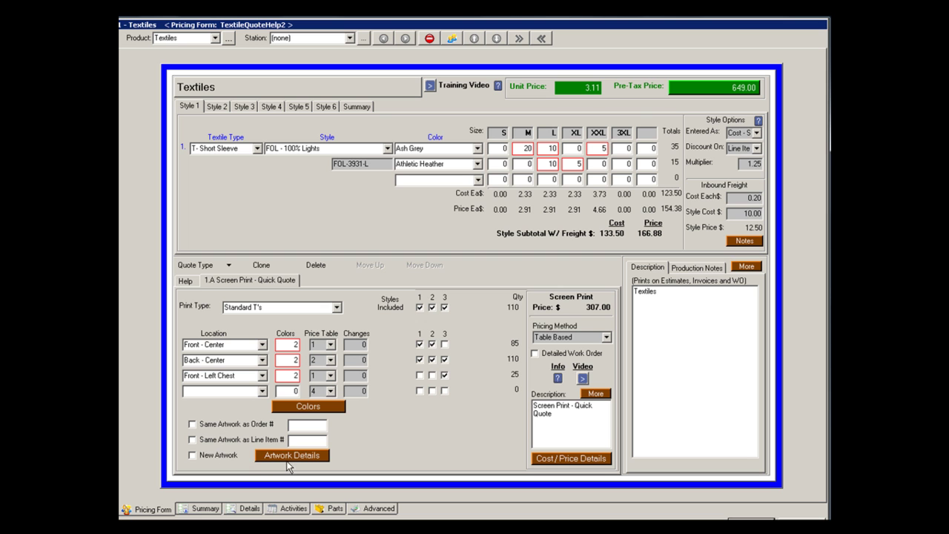
{"action": "left_click", "coordinate": [292, 456]}
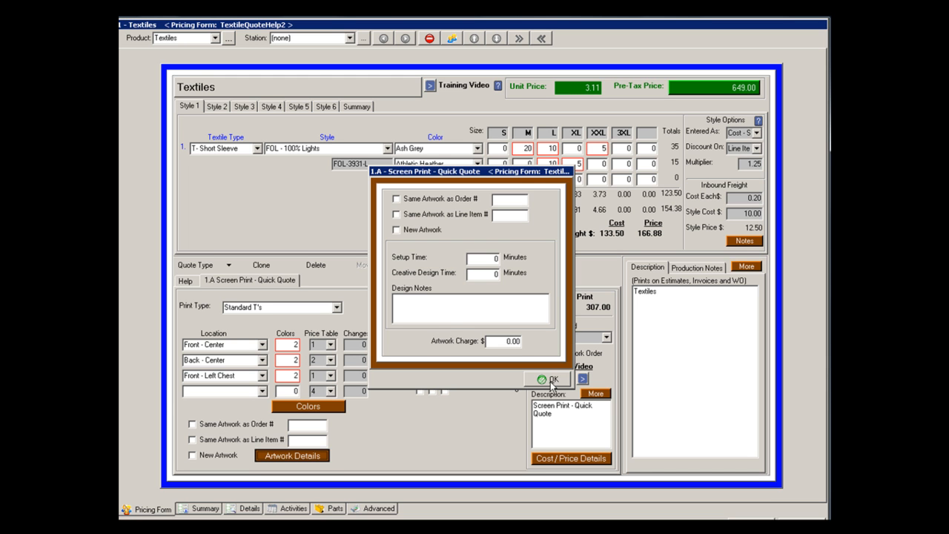
{"action": "left_click", "coordinate": [548, 380]}
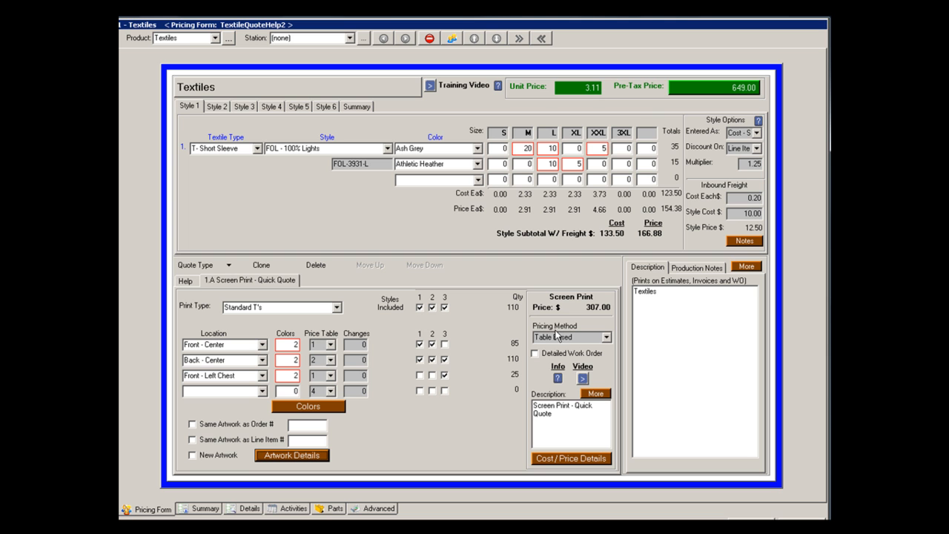
{"action": "mouse_move", "coordinate": [541, 335]}
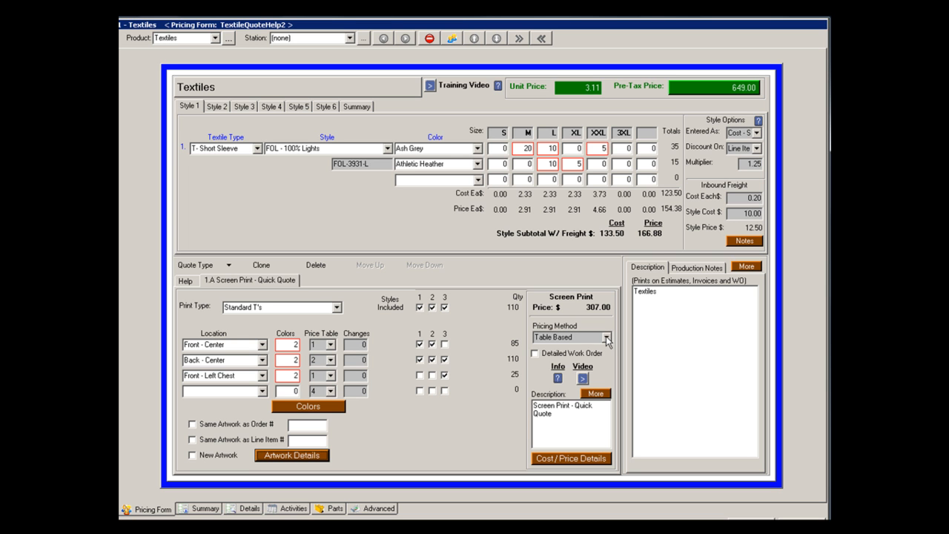
{"action": "left_click", "coordinate": [606, 336]}
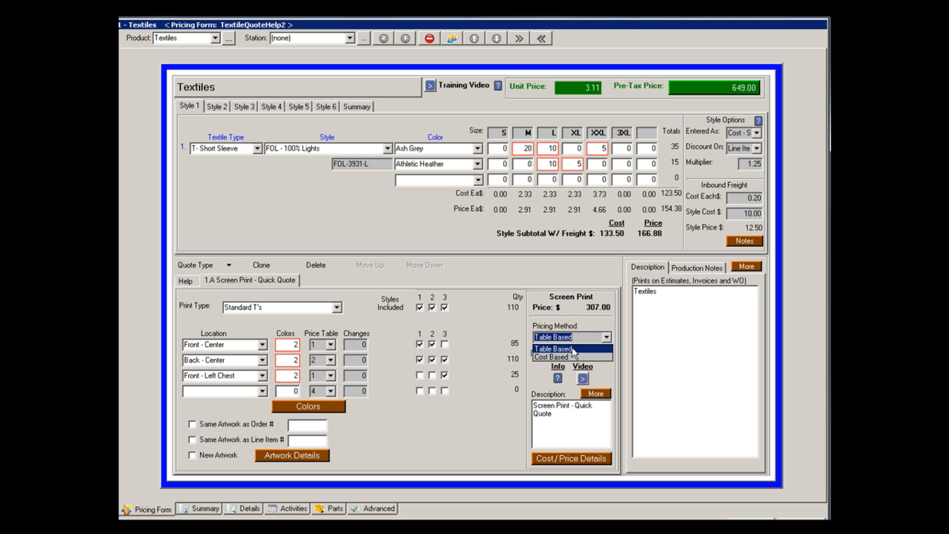
{"action": "left_click", "coordinate": [567, 346]}
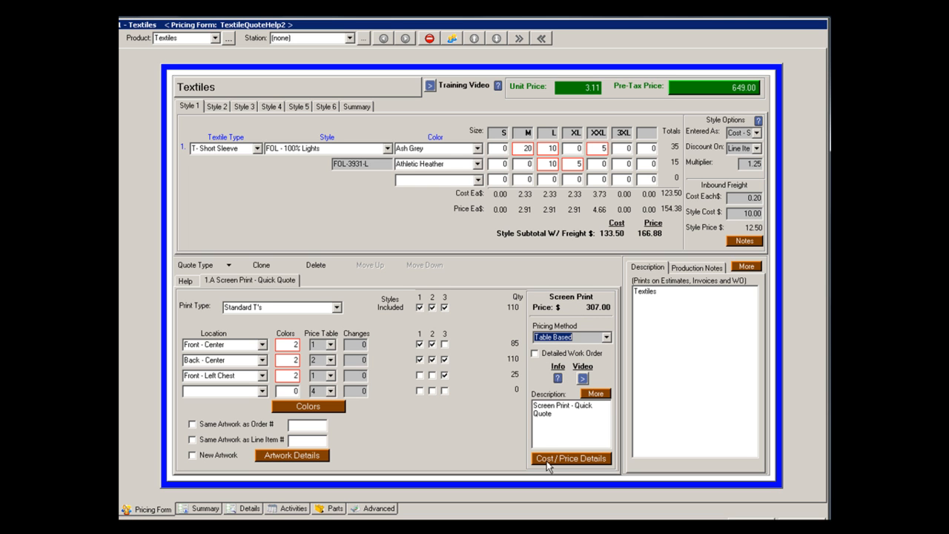
{"action": "mouse_move", "coordinate": [581, 463]}
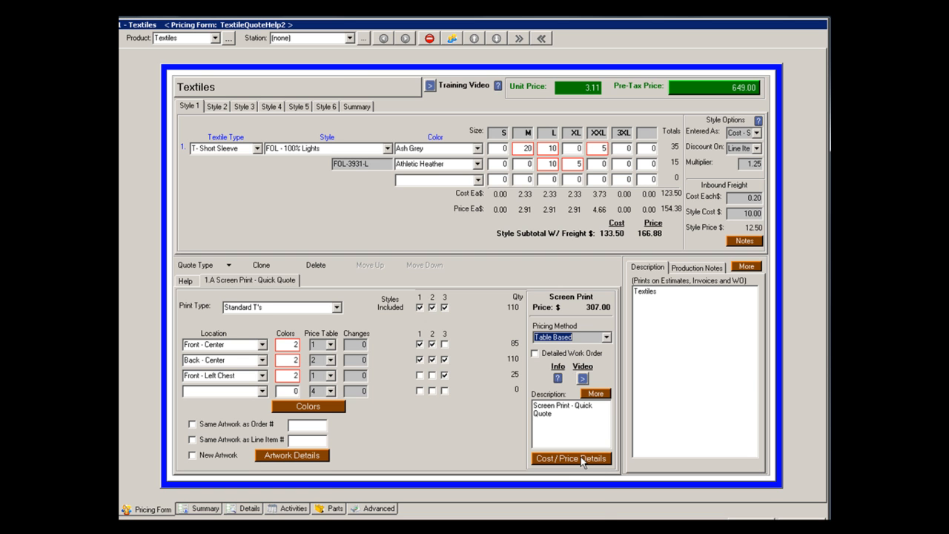
Review the screen-print Cost/Price Details and the Table Qty Based On choices, then bring the details back up.
{"action": "left_click", "coordinate": [571, 457]}
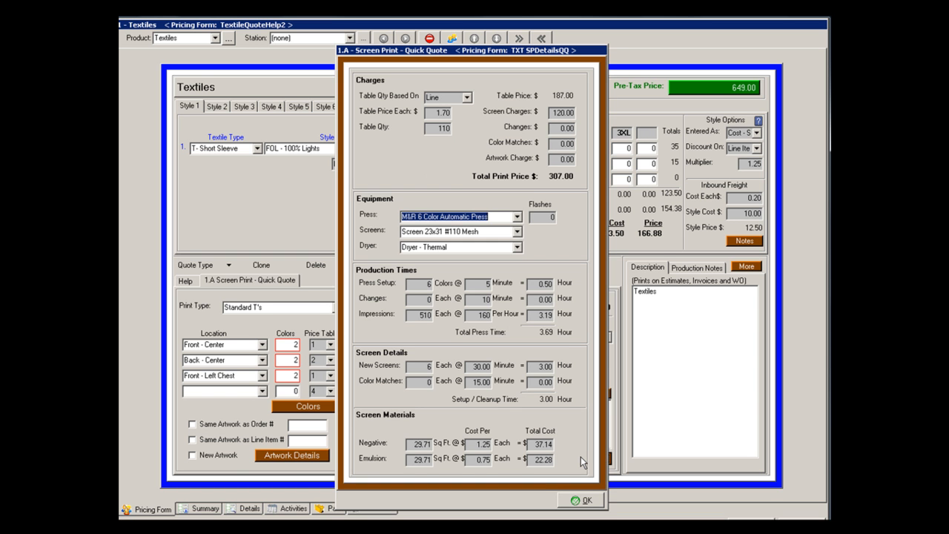
{"action": "mouse_move", "coordinate": [416, 356]}
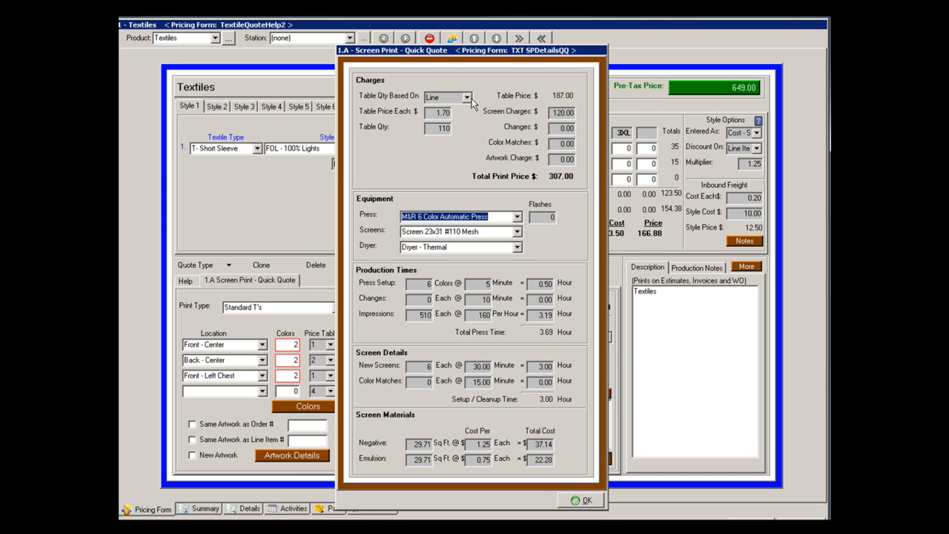
{"action": "left_click", "coordinate": [466, 96]}
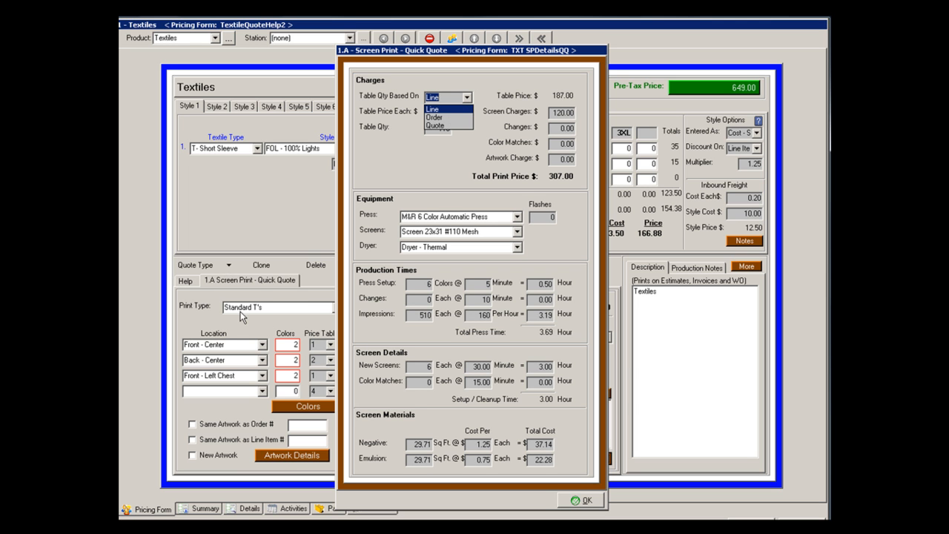
{"action": "left_click", "coordinate": [442, 110]}
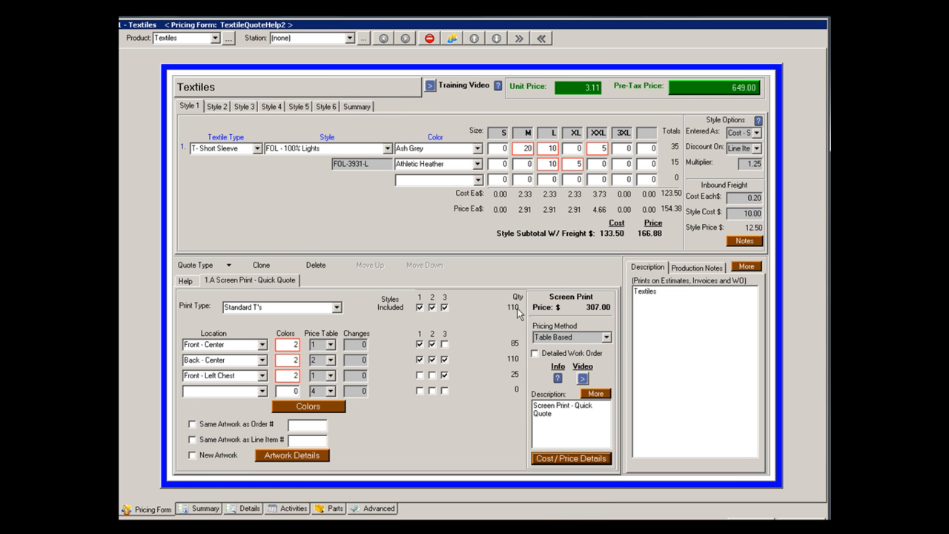
{"action": "mouse_move", "coordinate": [512, 317]}
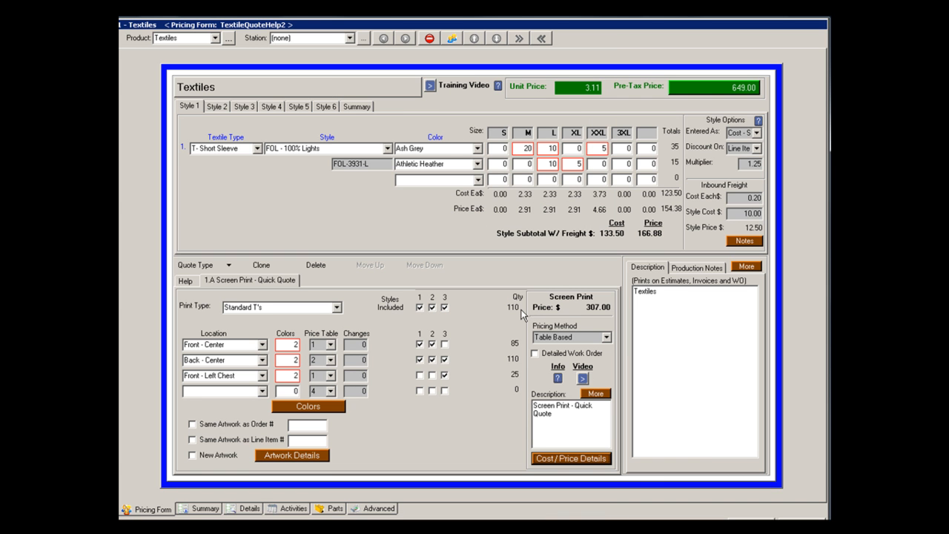
{"action": "left_click", "coordinate": [571, 457]}
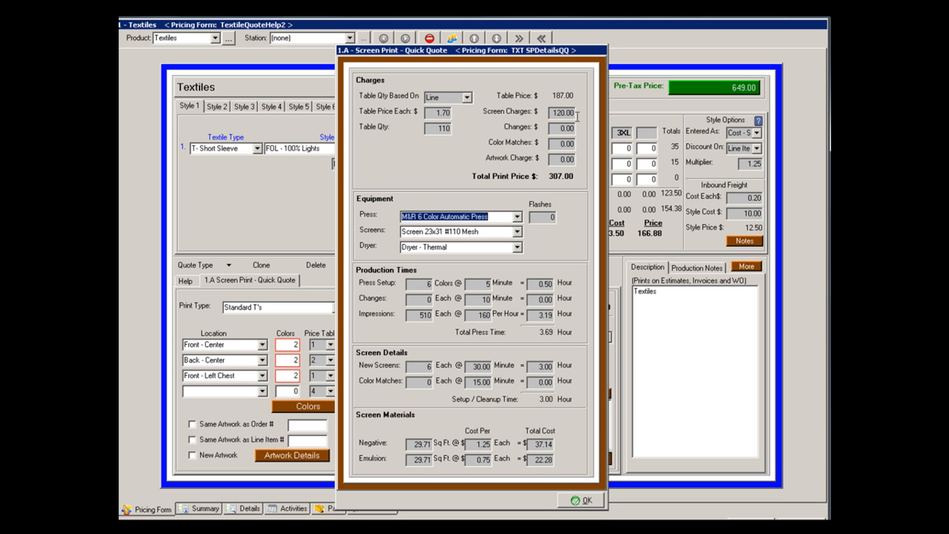
{"action": "mouse_move", "coordinate": [585, 119]}
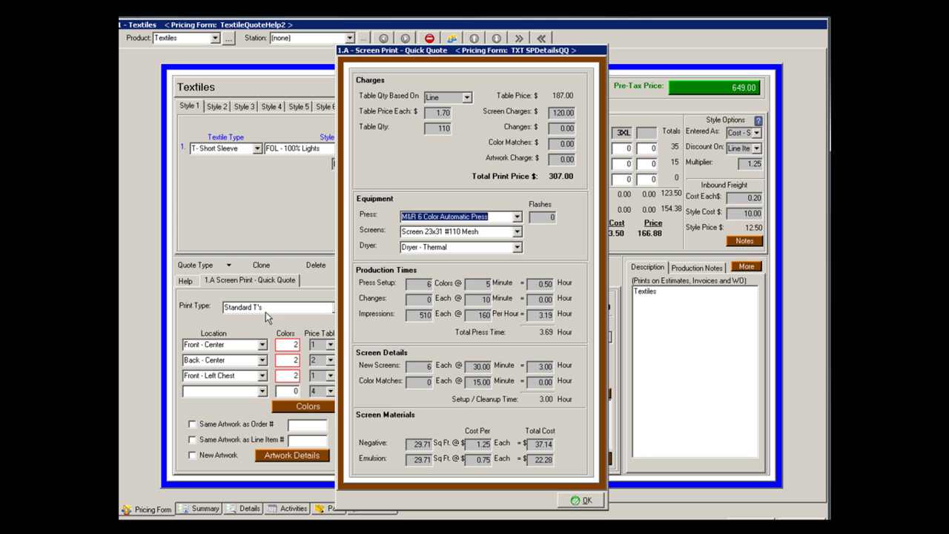
{"action": "mouse_move", "coordinate": [483, 253]}
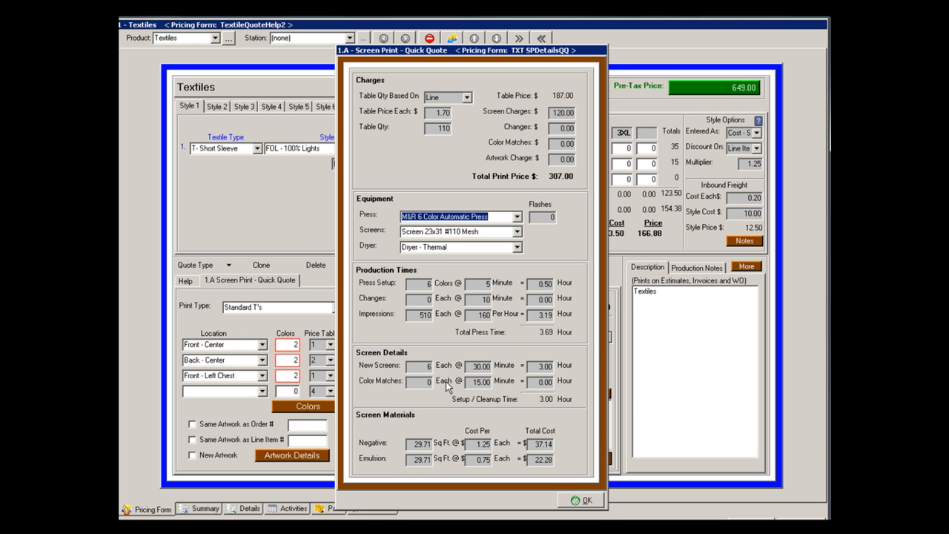
{"action": "mouse_move", "coordinate": [571, 487]}
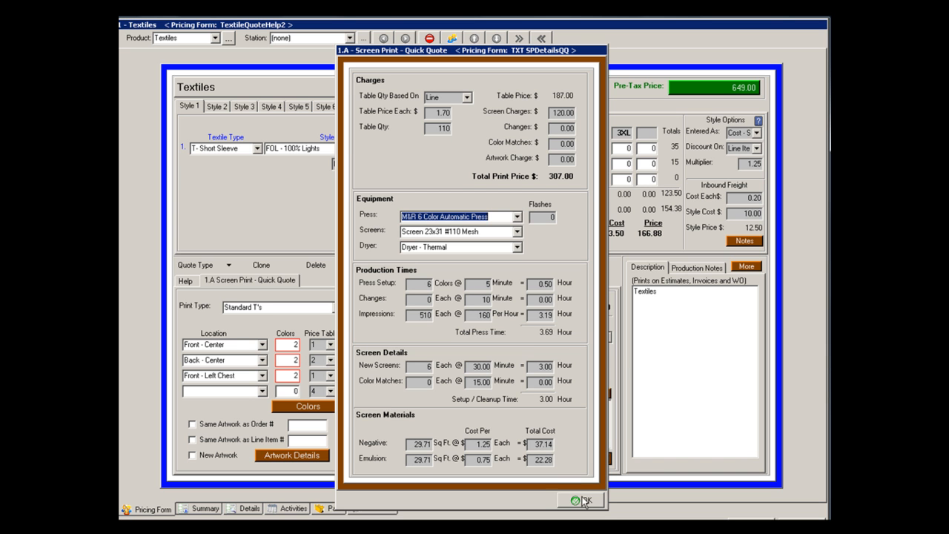
Switch the screen print to Cost Based pricing and review its details, giving 868.68.
{"action": "left_click", "coordinate": [579, 502]}
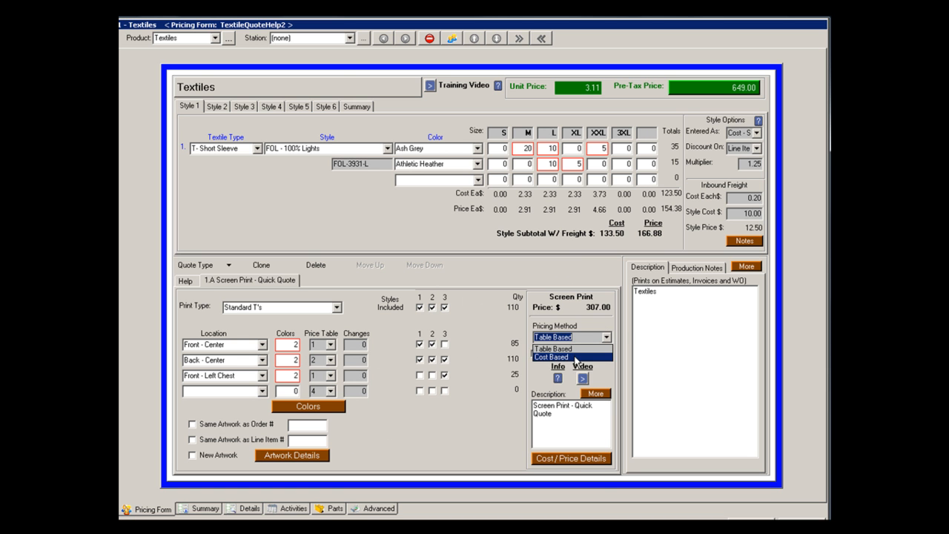
{"action": "left_click", "coordinate": [552, 356]}
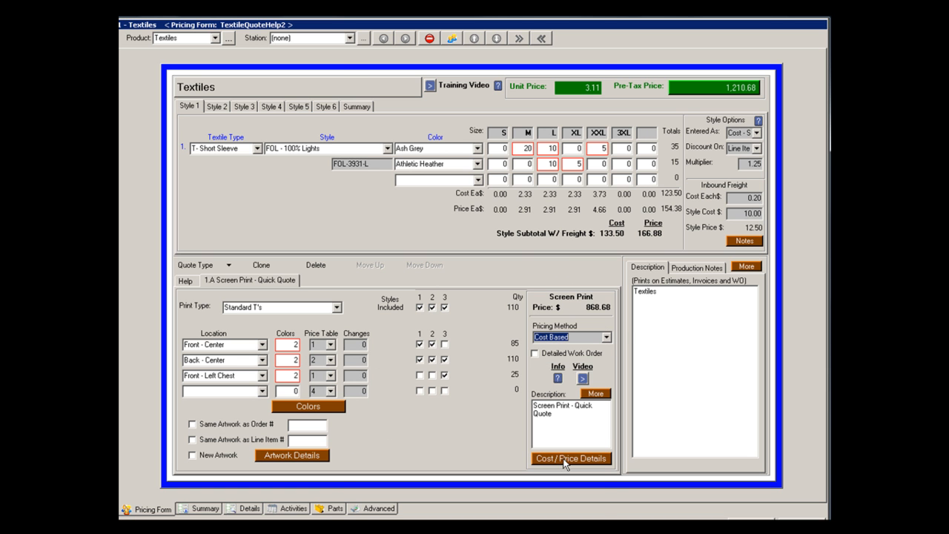
{"action": "left_click", "coordinate": [573, 458]}
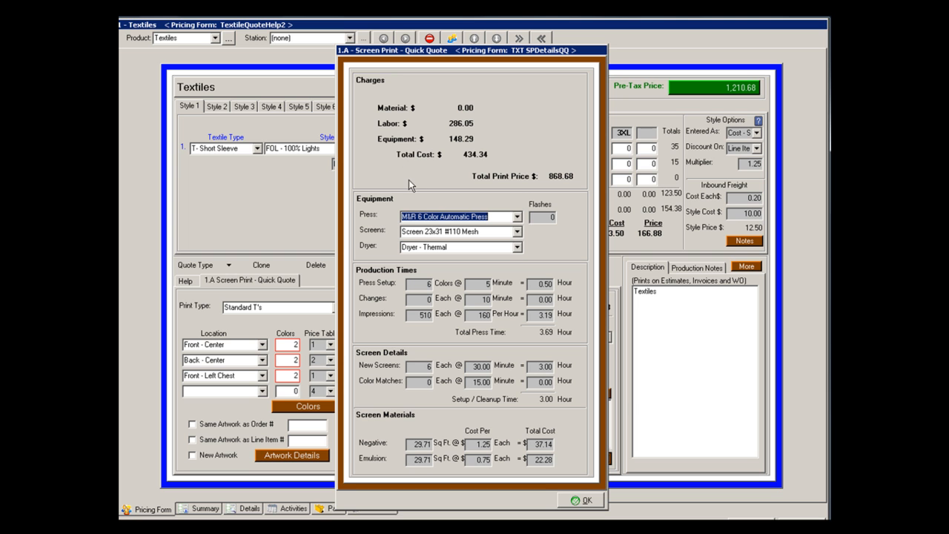
{"action": "mouse_move", "coordinate": [404, 103]}
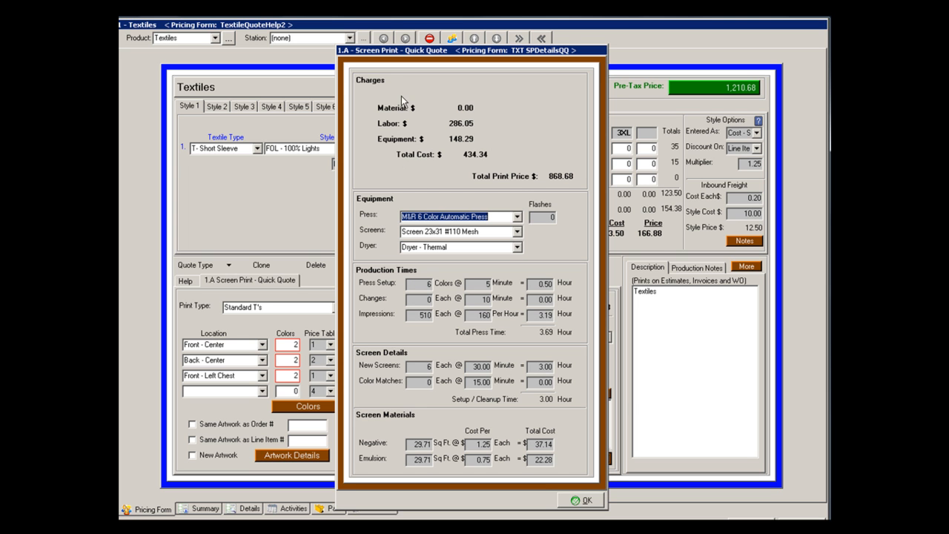
{"action": "mouse_move", "coordinate": [465, 142]}
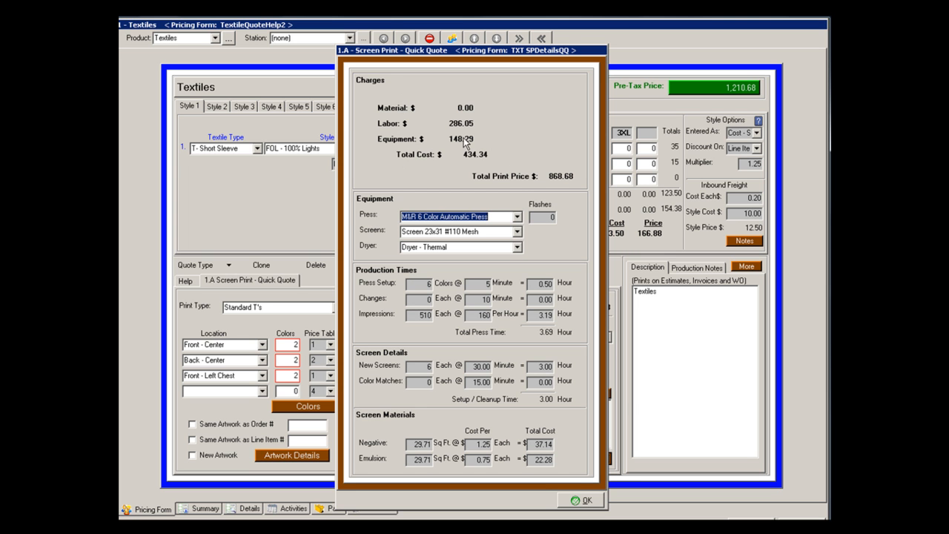
{"action": "mouse_move", "coordinate": [589, 501]}
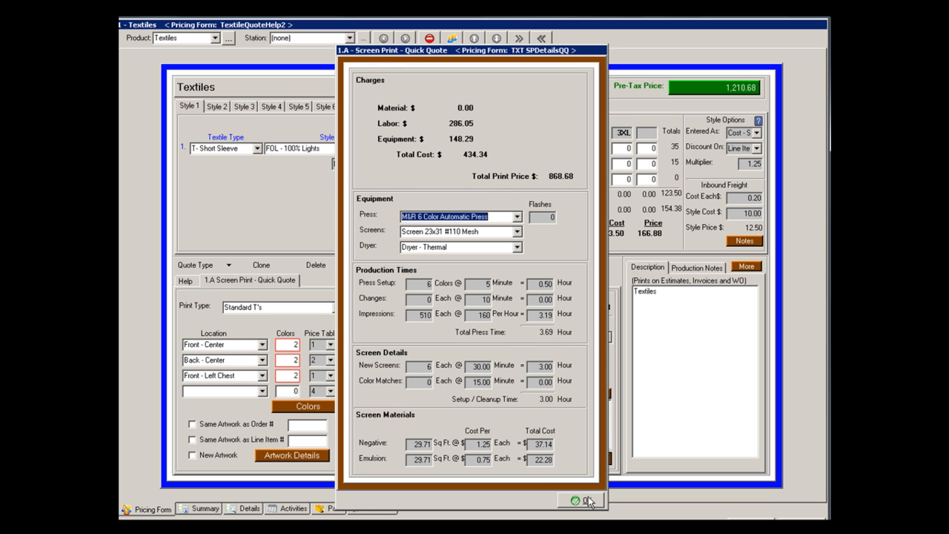
{"action": "left_click", "coordinate": [584, 500]}
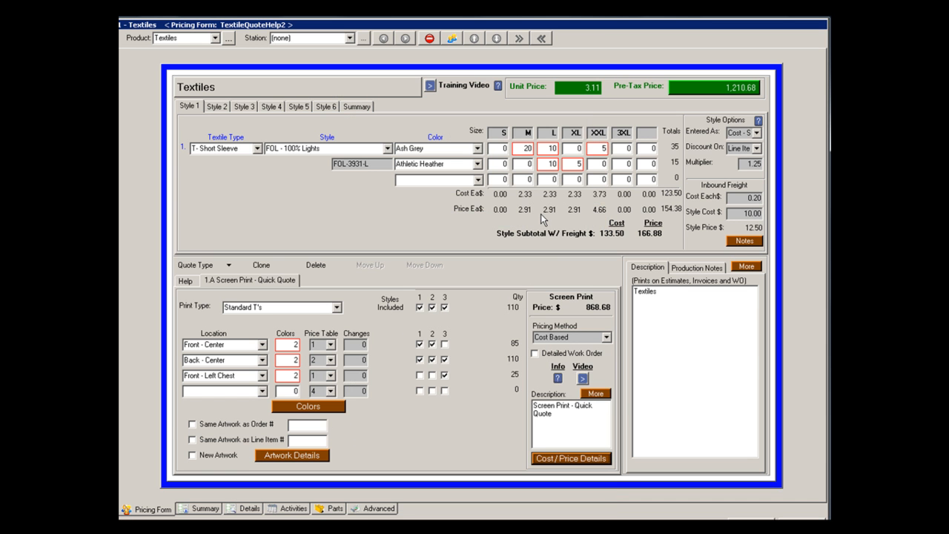
{"action": "mouse_move", "coordinate": [525, 234]}
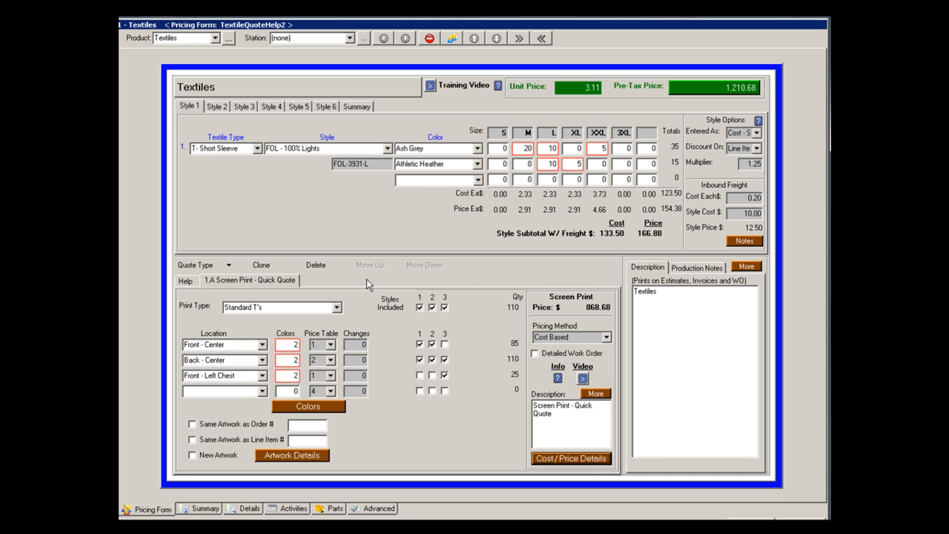
{"action": "mouse_move", "coordinate": [356, 285]}
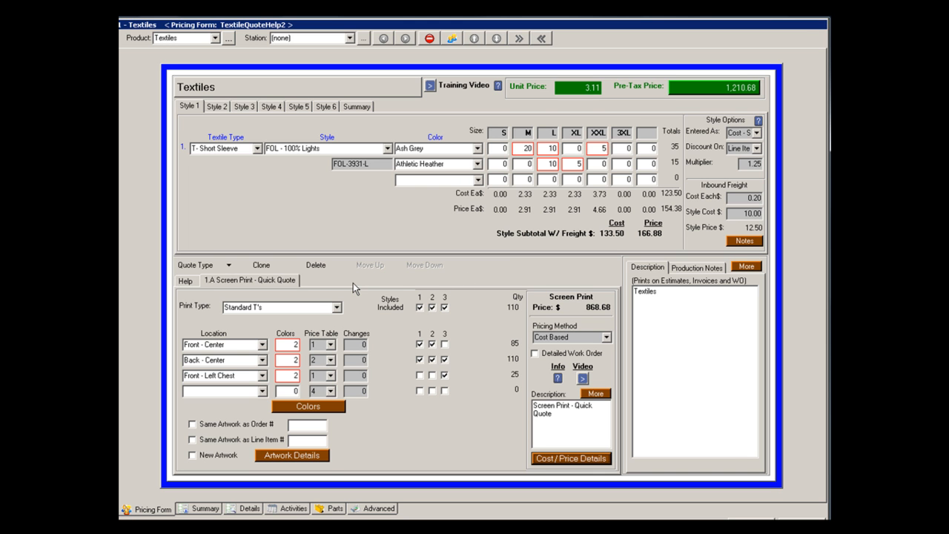
{"action": "mouse_move", "coordinate": [353, 286]}
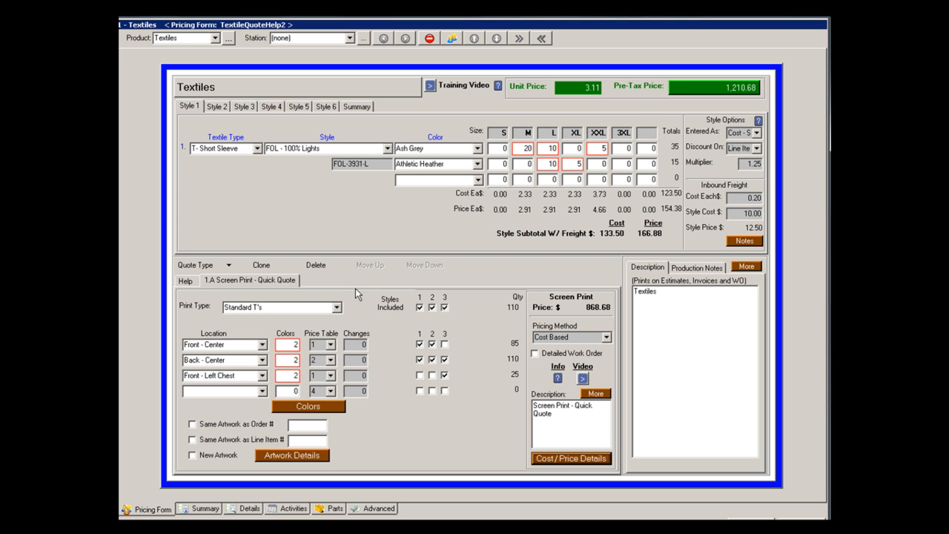
{"action": "mouse_move", "coordinate": [350, 299]}
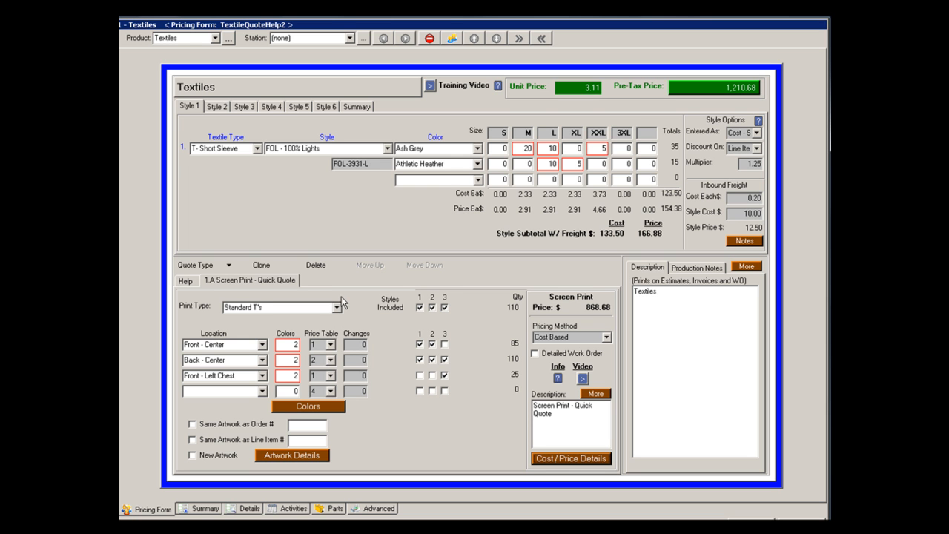